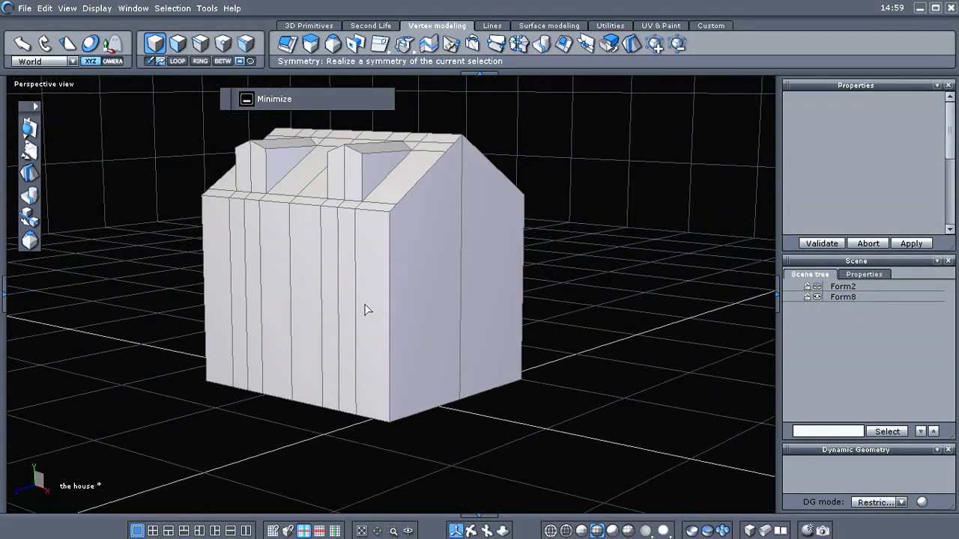
Select the Form8 house mesh and, in face mode, pick the faces of both dormers.
left_click_drag(367, 309, 487, 308)
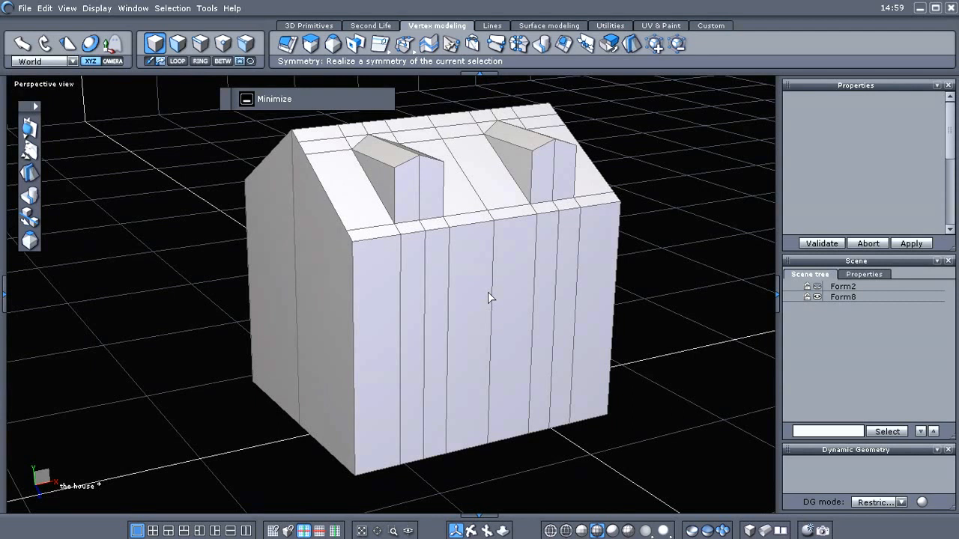
mouse_move(501, 282)
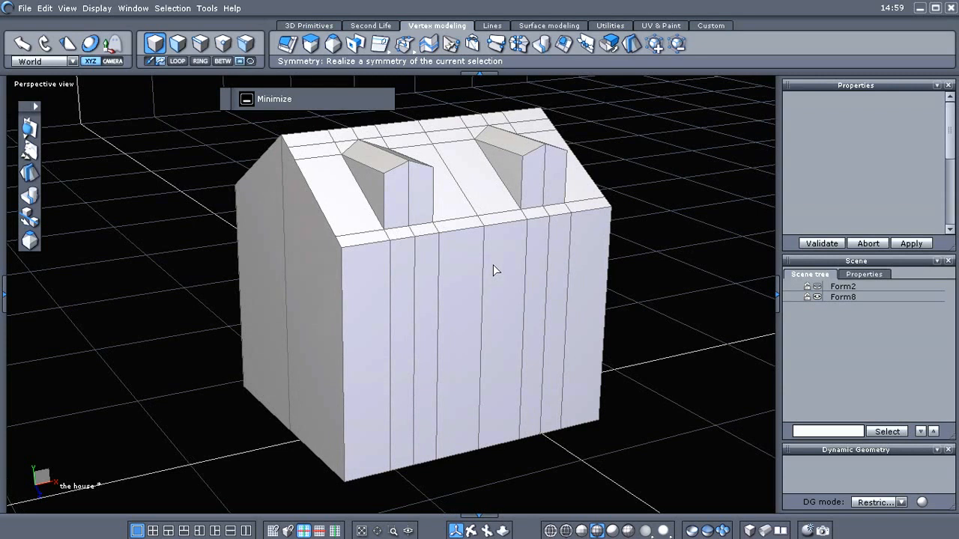
mouse_move(482, 290)
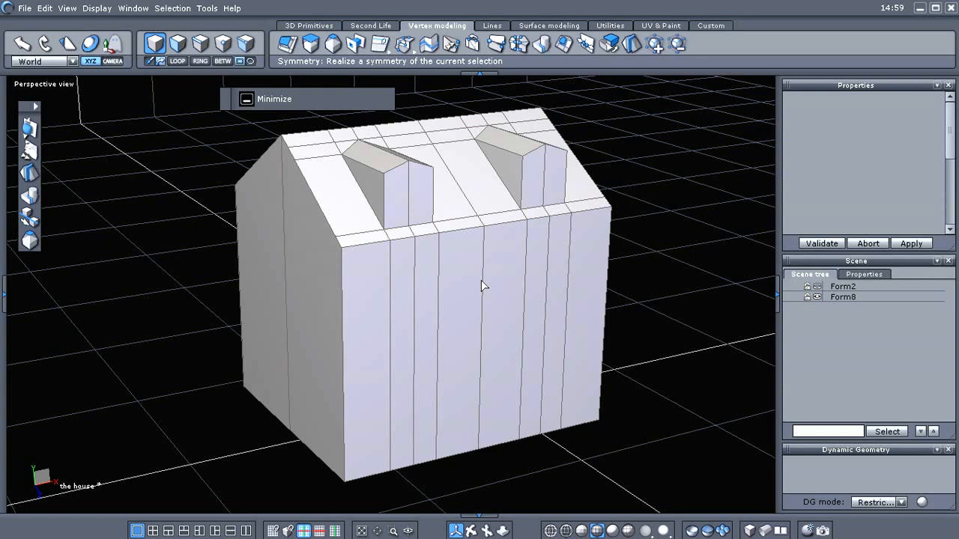
mouse_move(486, 284)
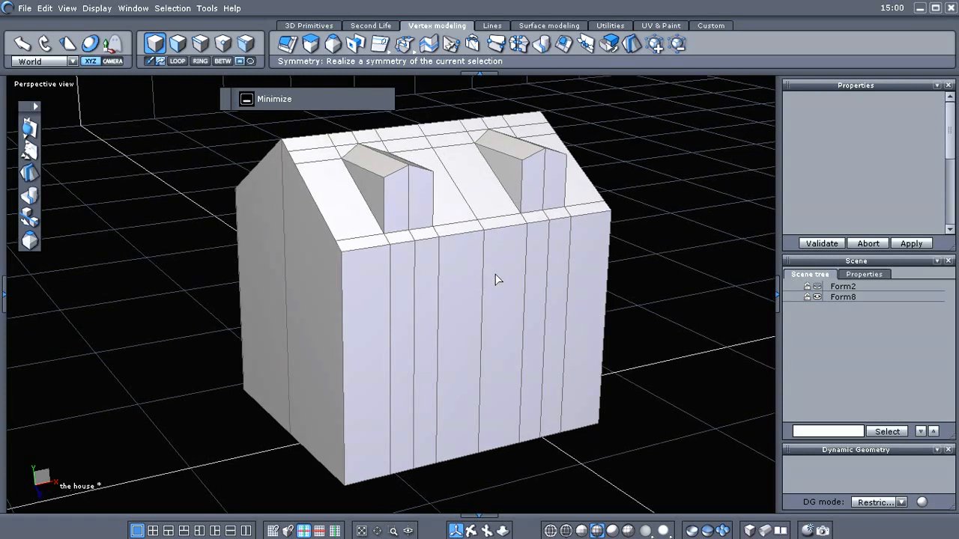
mouse_move(502, 289)
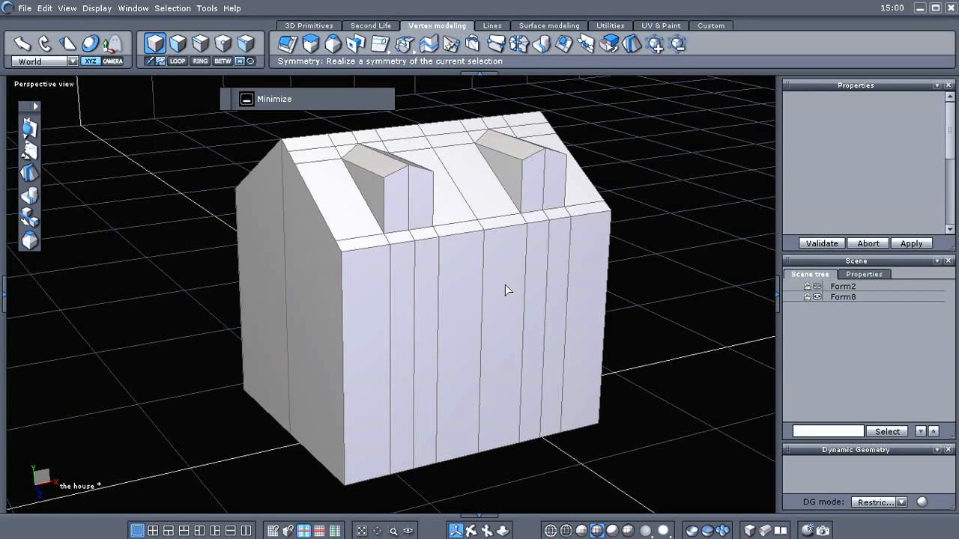
mouse_move(504, 287)
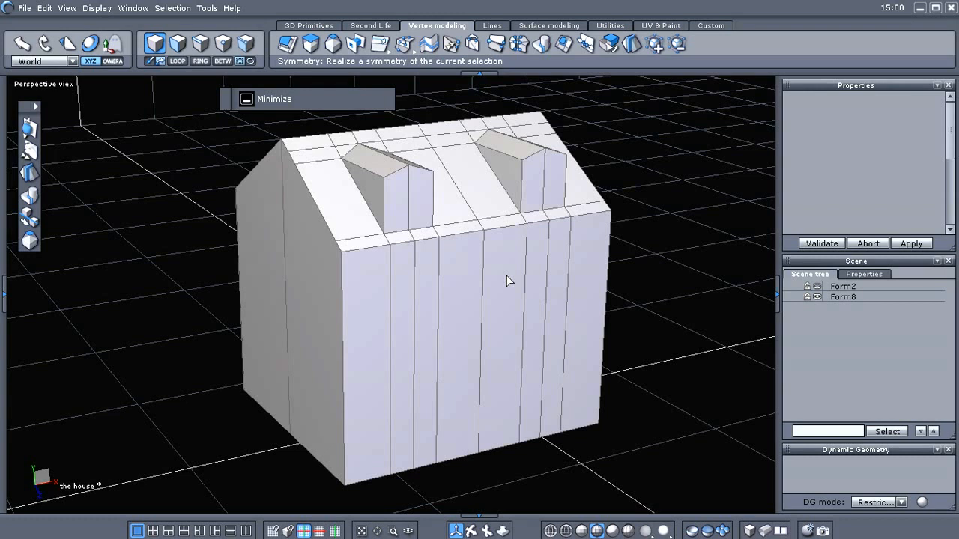
left_click(842, 297)
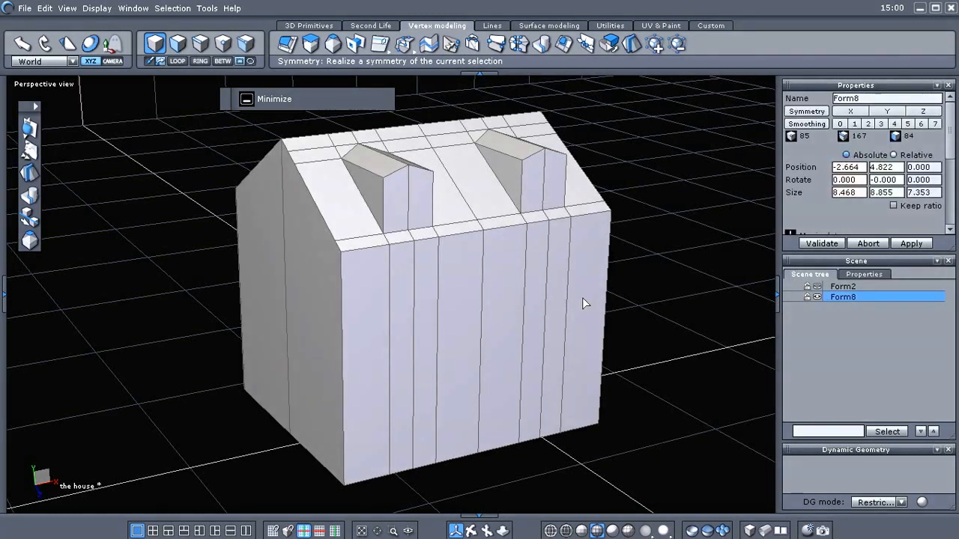
left_click_drag(584, 302, 562, 300)
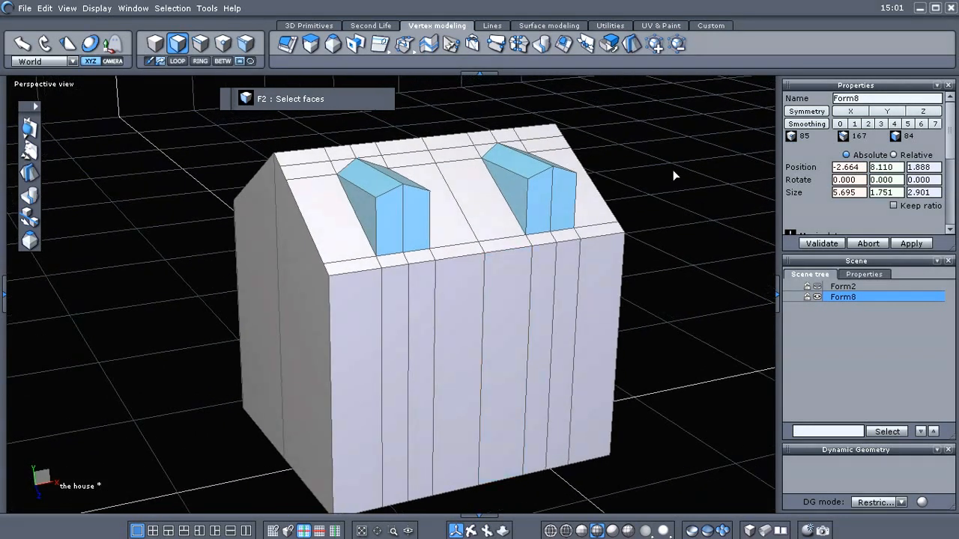
left_click_drag(674, 175, 335, 213)
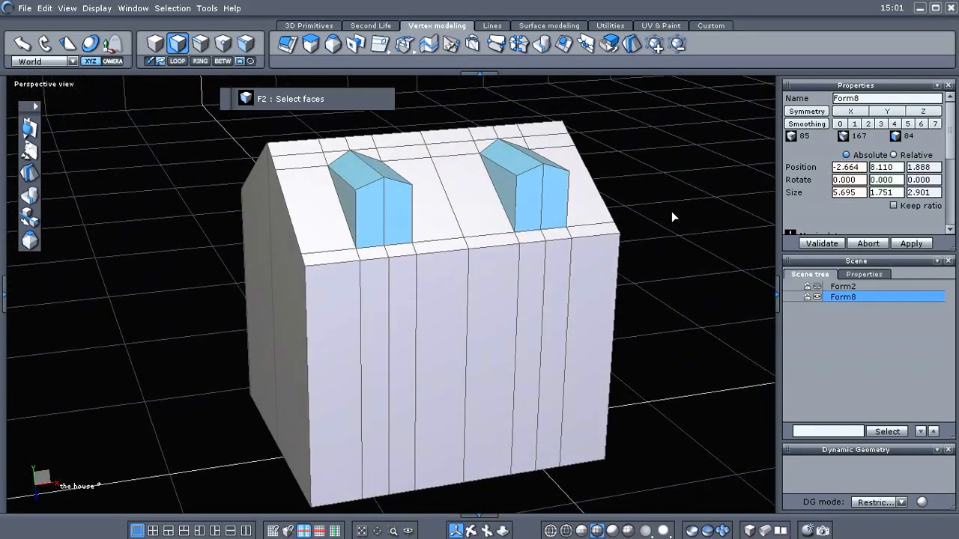
mouse_move(608, 42)
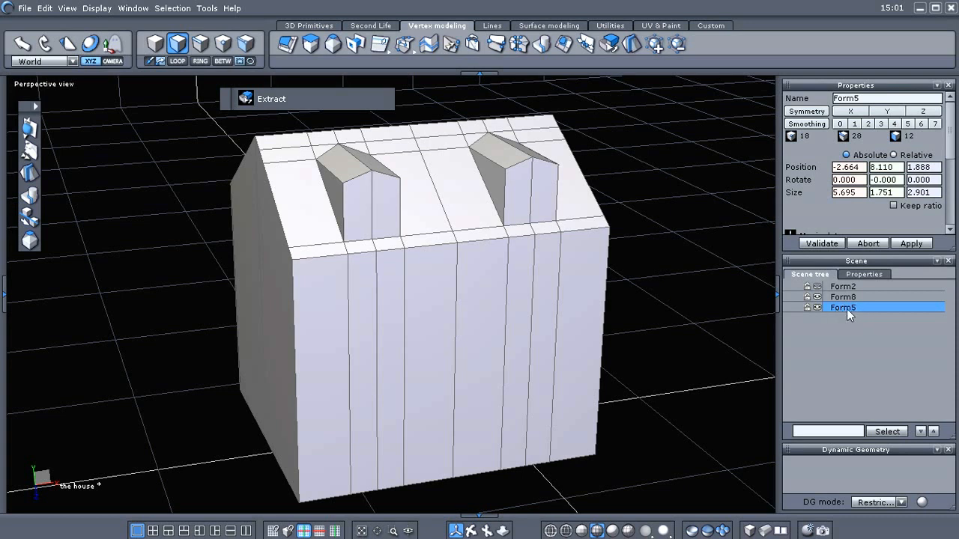
Extract the dormer faces into a new object, name it DORMERS and hide it.
left_click(815, 309)
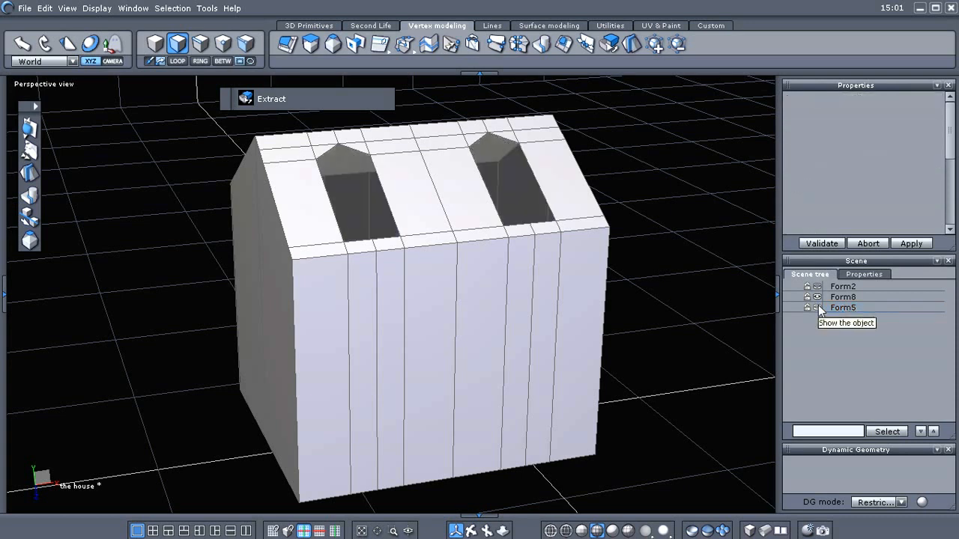
left_click(842, 307)
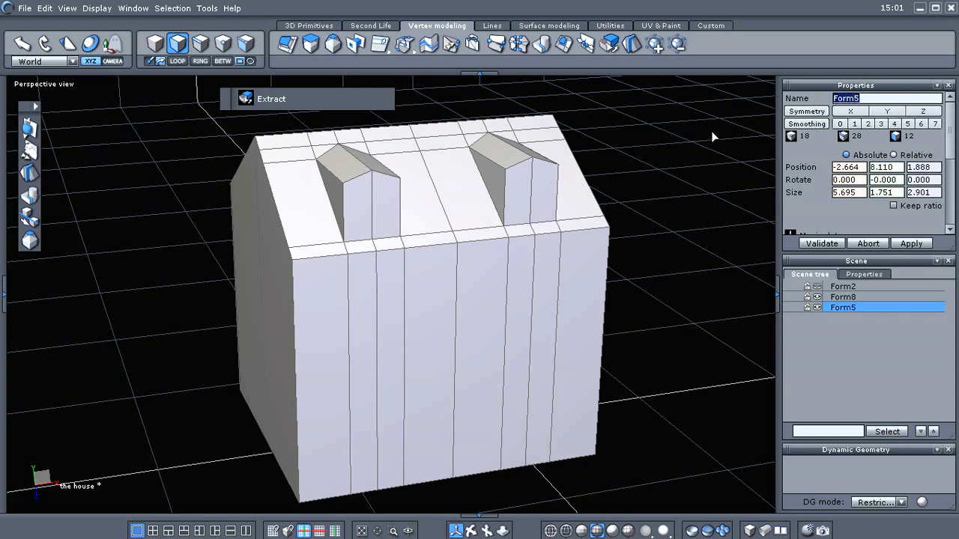
type("DORMERS")
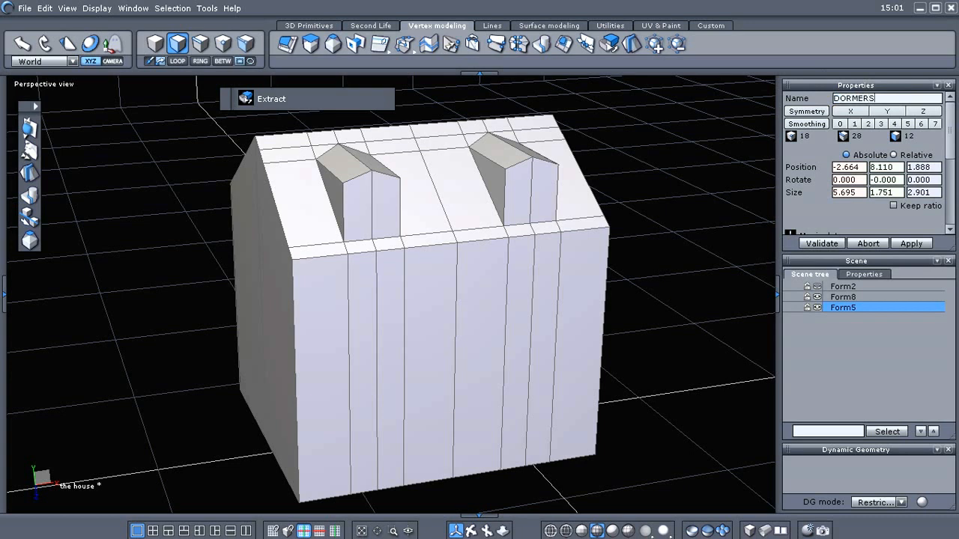
mouse_move(708, 158)
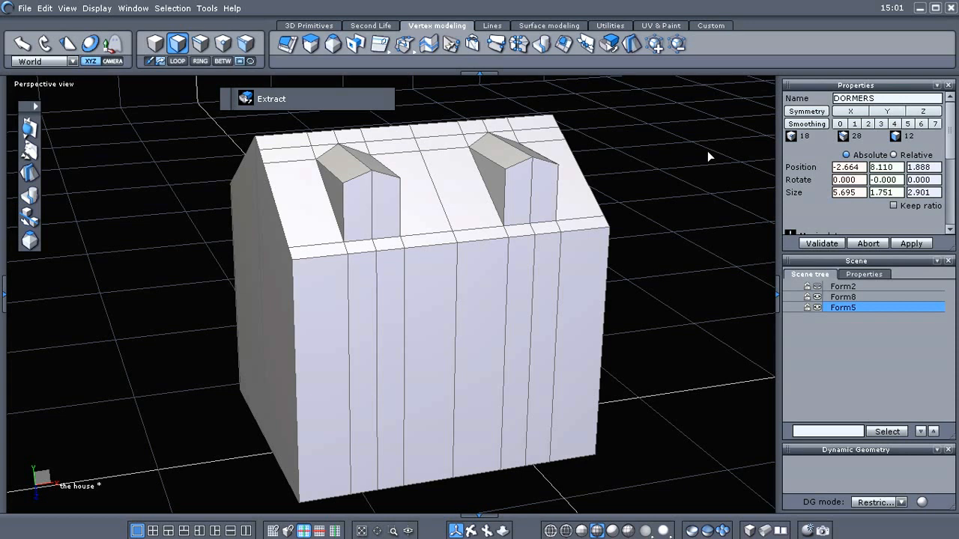
left_click(851, 307)
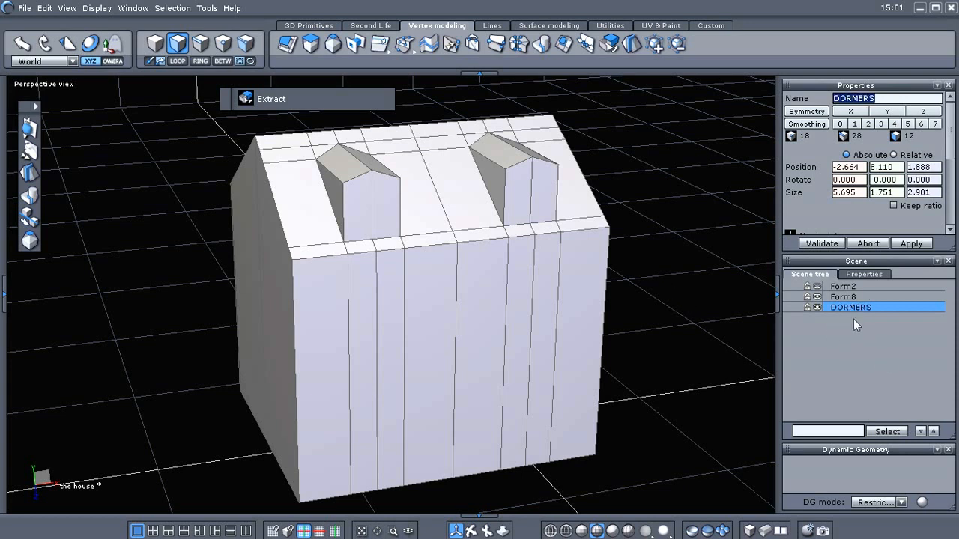
mouse_move(833, 329)
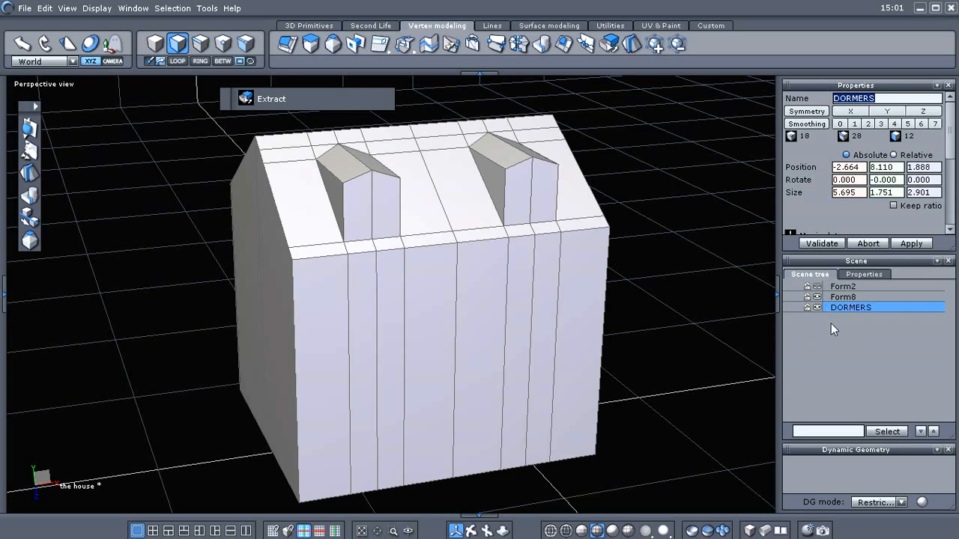
mouse_move(824, 309)
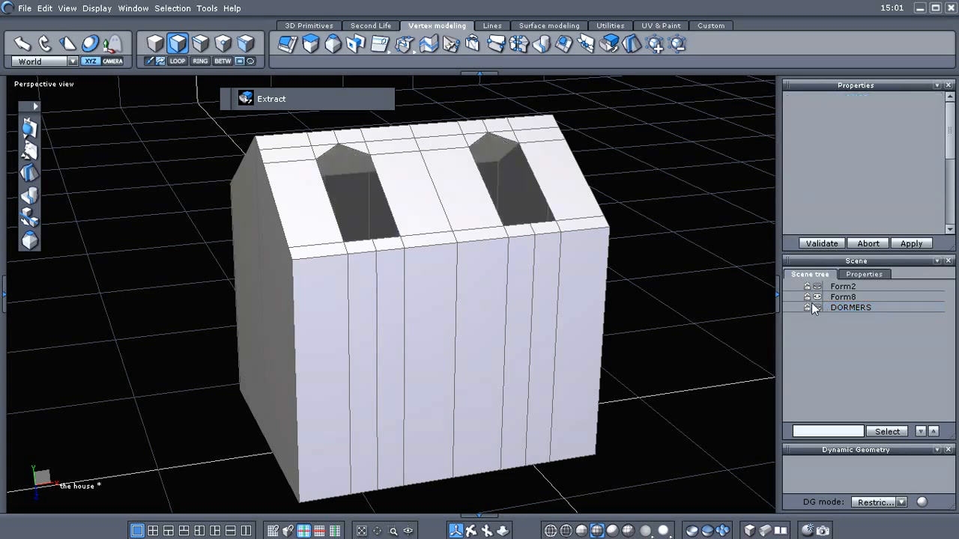
left_click(842, 297)
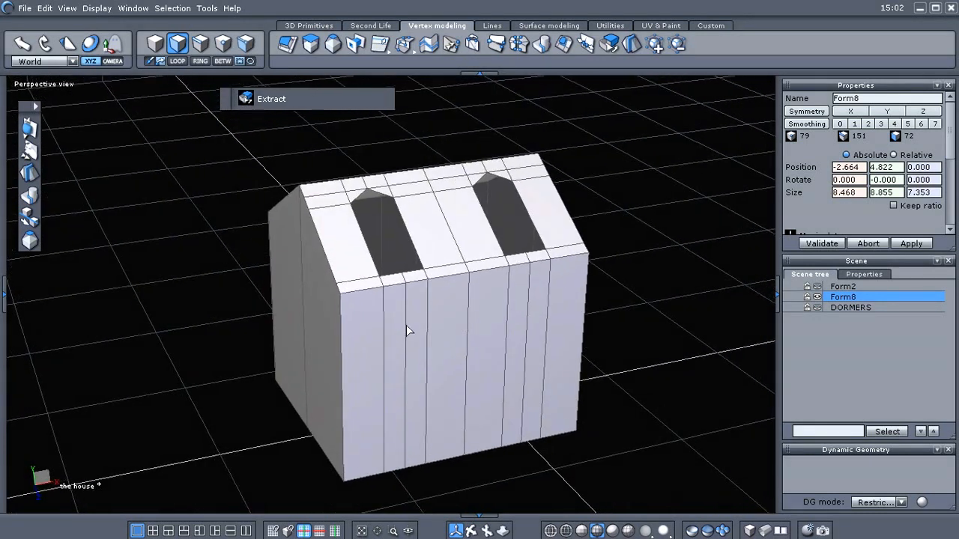
Make the house body Form8 active again and orbit to view its roof openings.
left_click(440, 349)
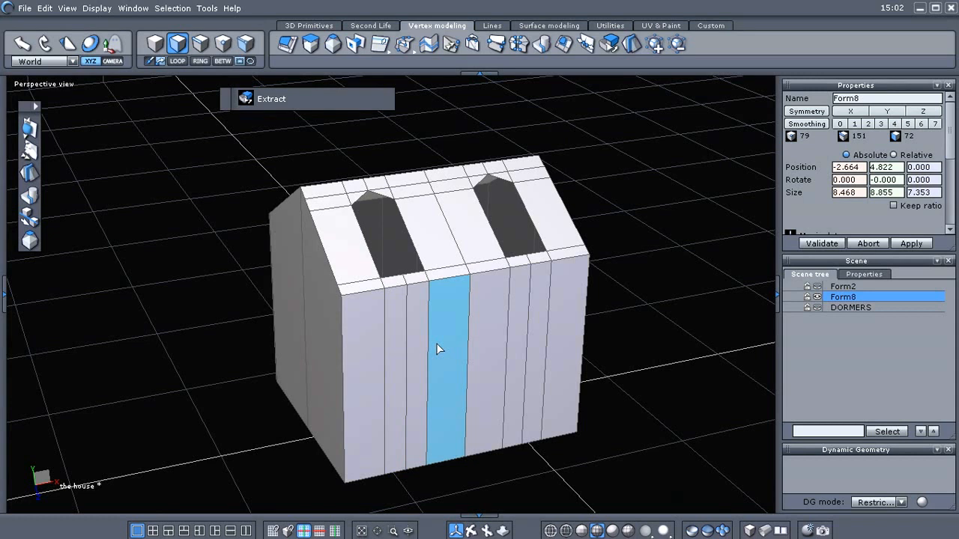
mouse_move(459, 388)
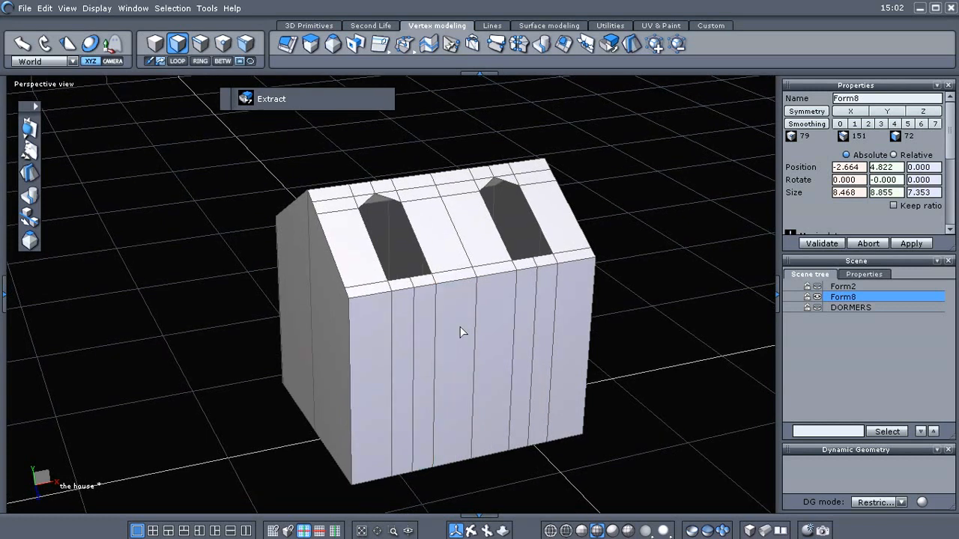
left_click_drag(461, 332, 443, 310)
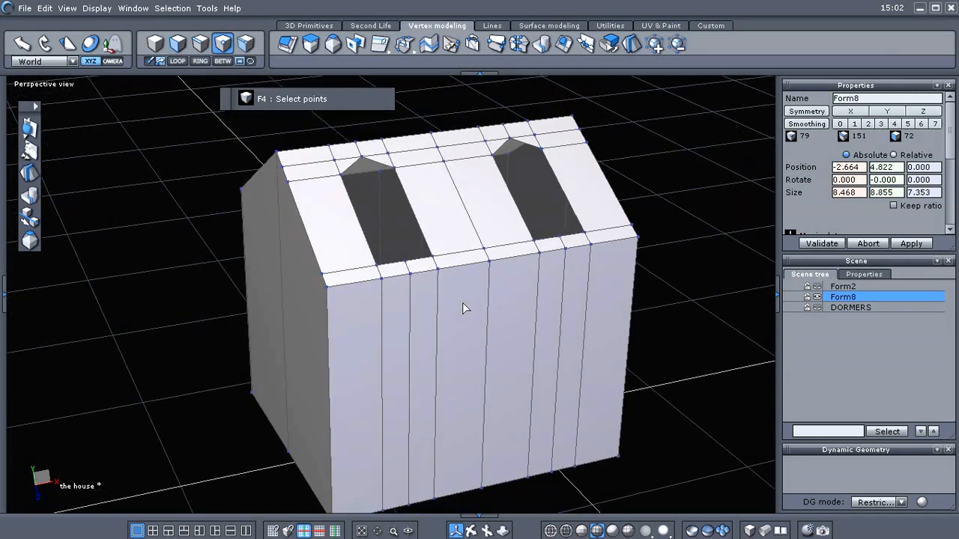
mouse_move(467, 291)
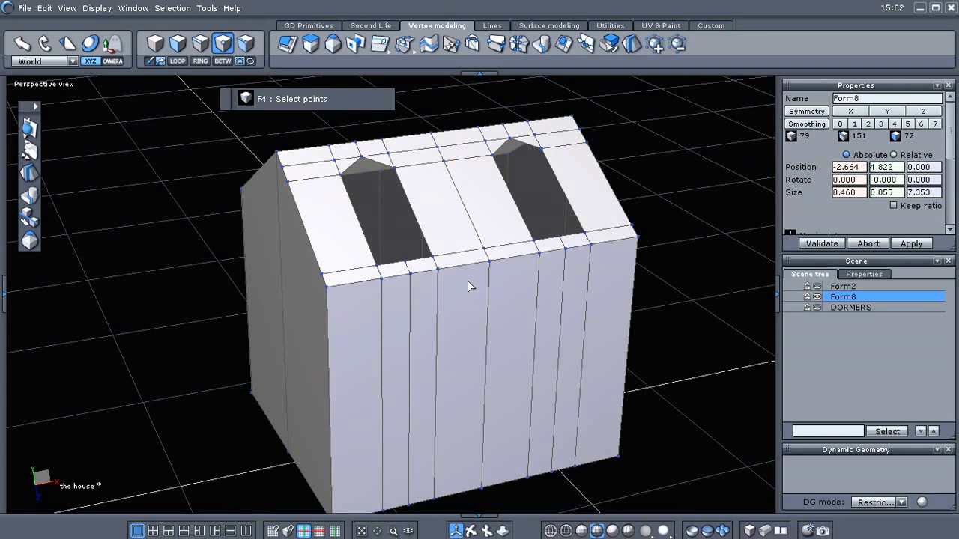
mouse_move(497, 42)
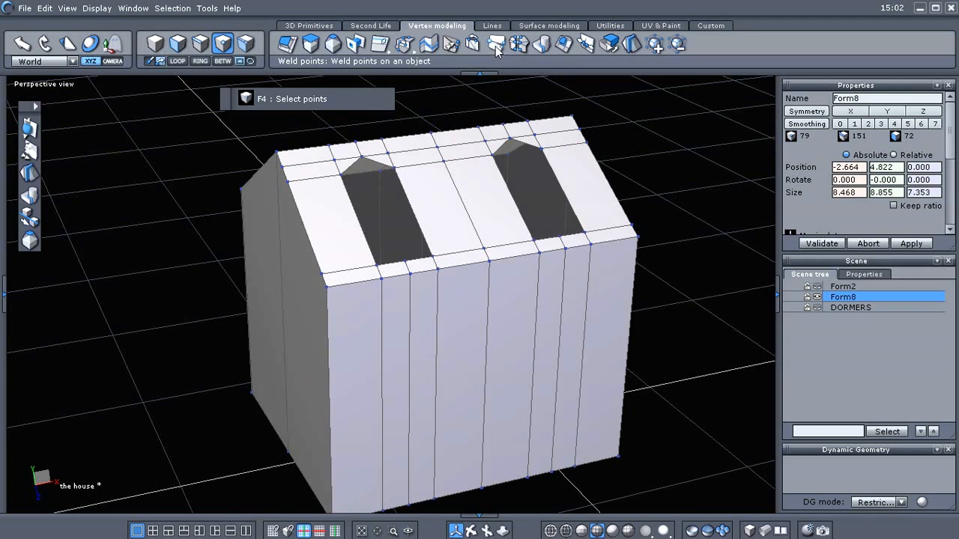
Start Weld points and lasso the points on the house base and around the dormer openings.
left_click(495, 44)
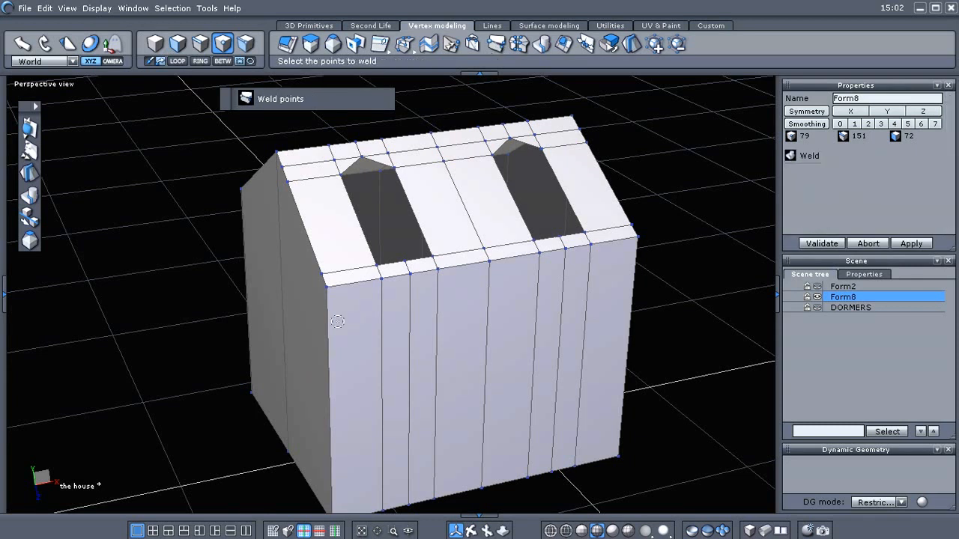
mouse_move(360, 291)
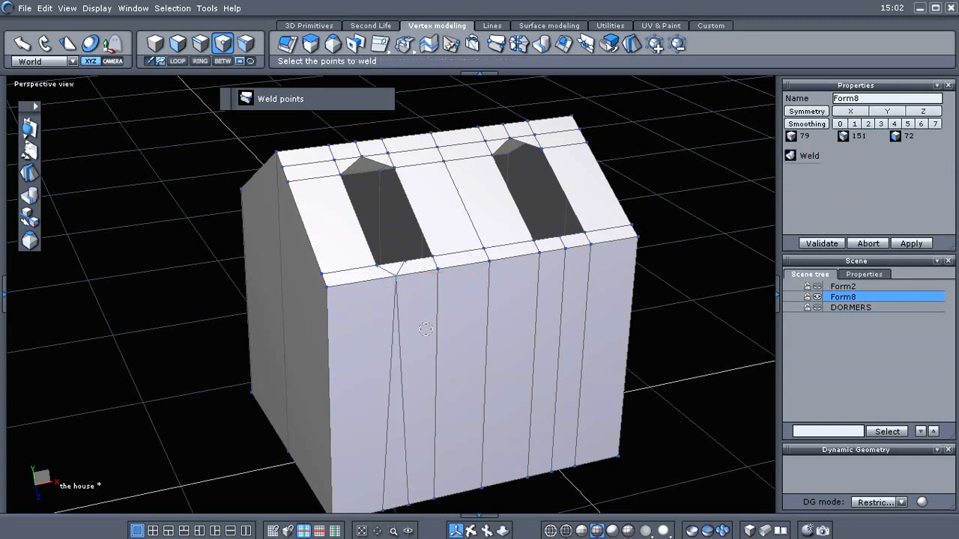
mouse_move(439, 295)
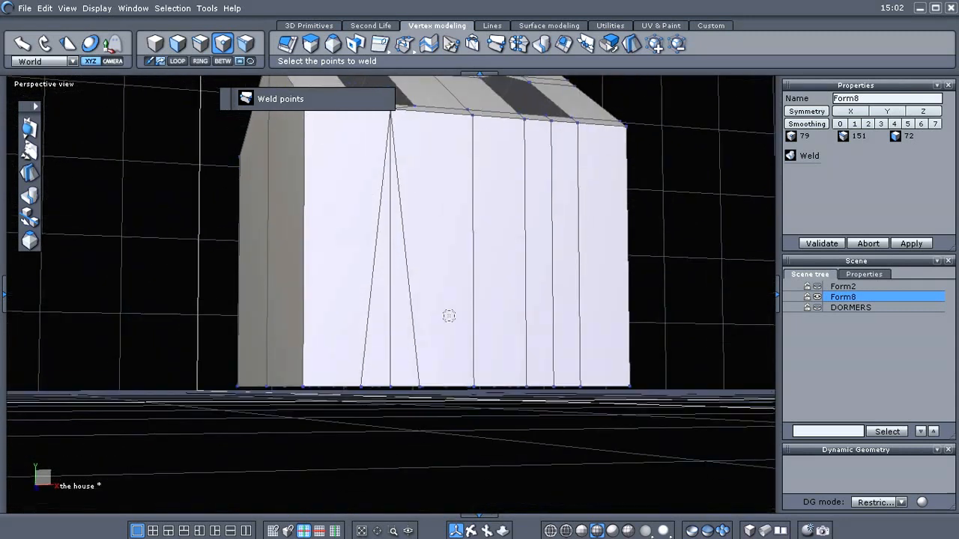
left_click_drag(448, 315, 356, 315)
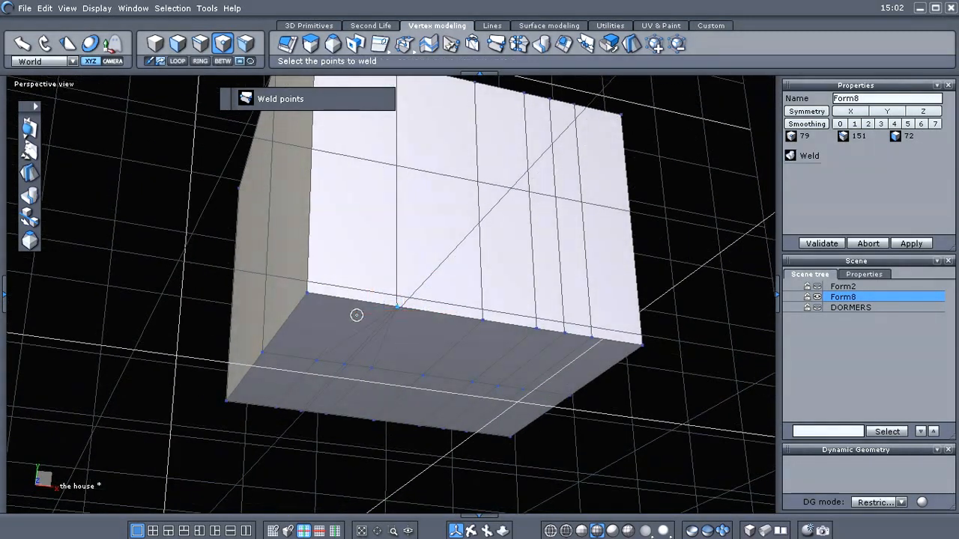
left_click_drag(357, 315, 415, 317)
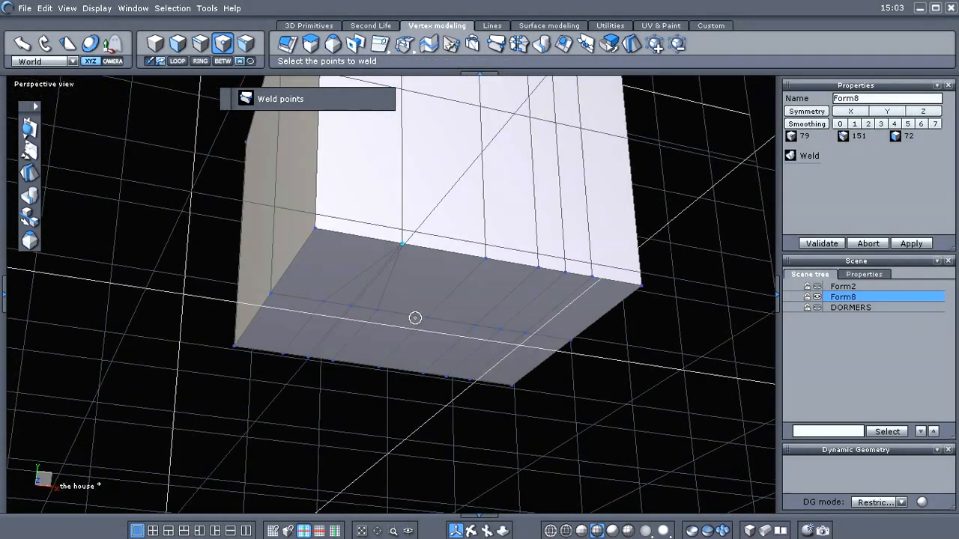
left_click_drag(415, 317, 323, 246)
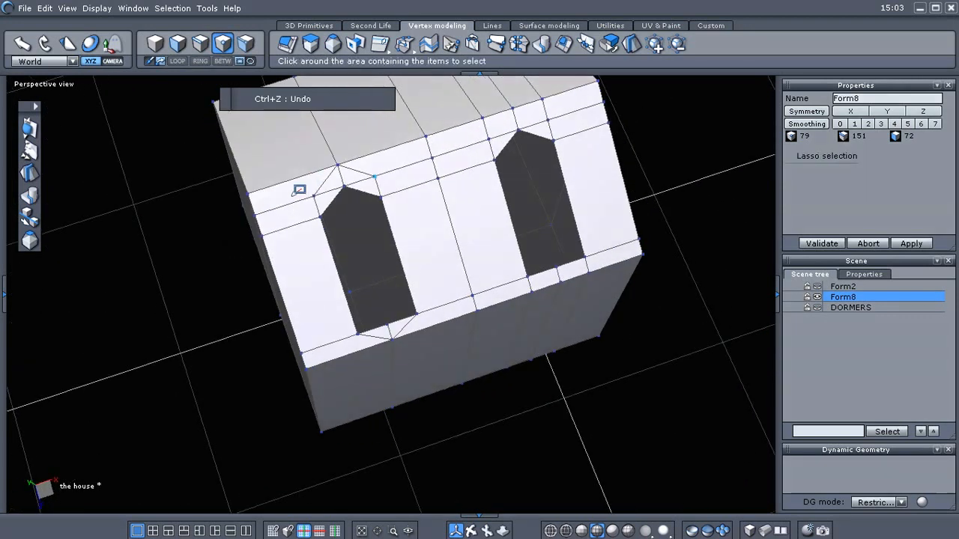
left_click_drag(298, 188, 405, 162)
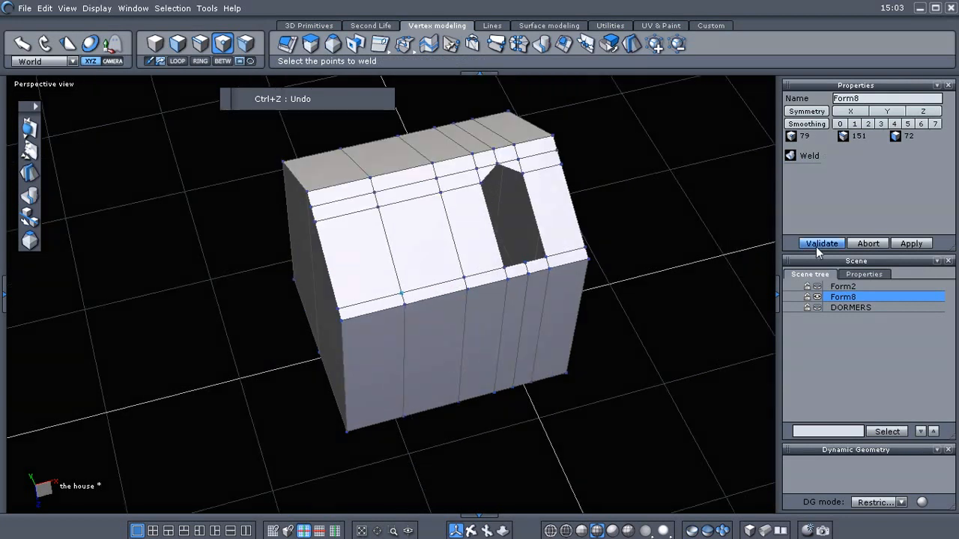
Validate the weld, then delete the leftover edge loop dissolving all its vertices.
left_click(821, 243)
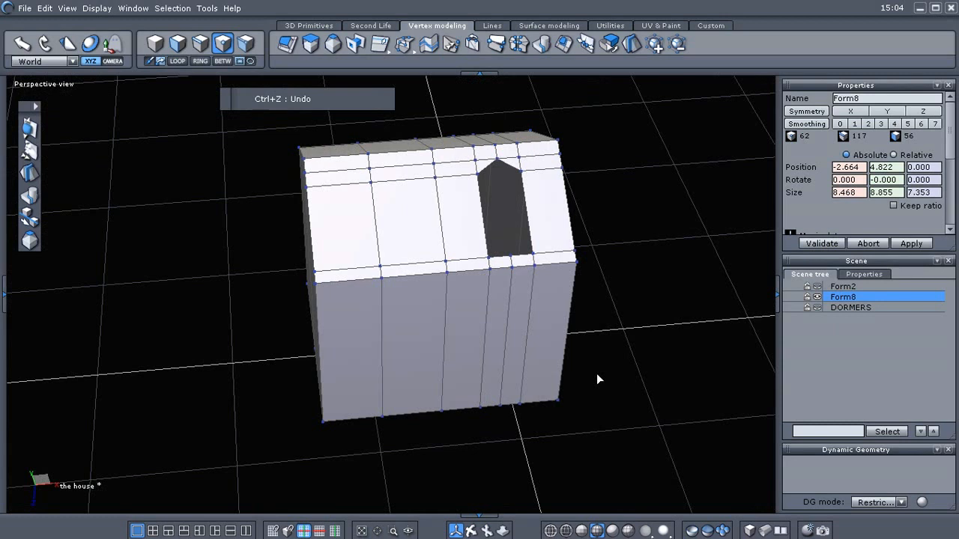
right_click(525, 329)
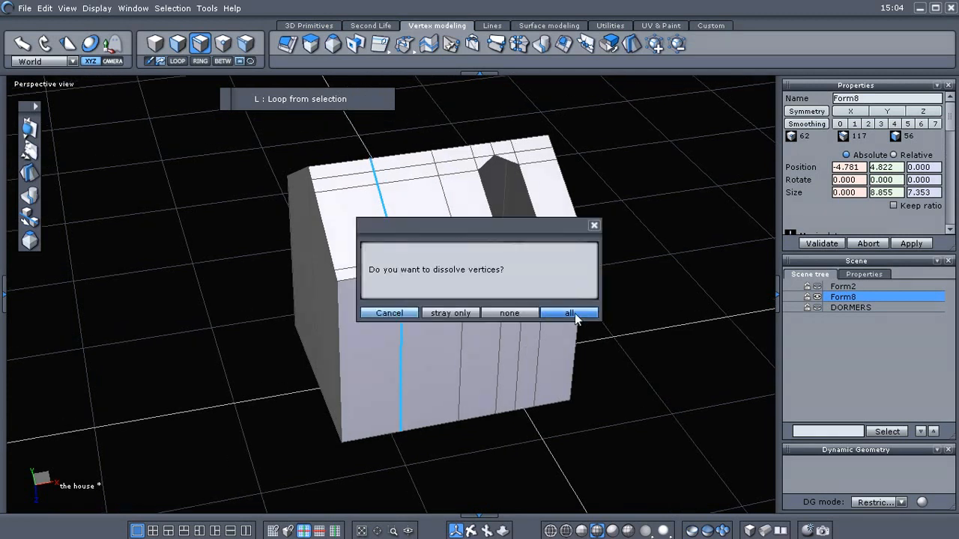
left_click(569, 313)
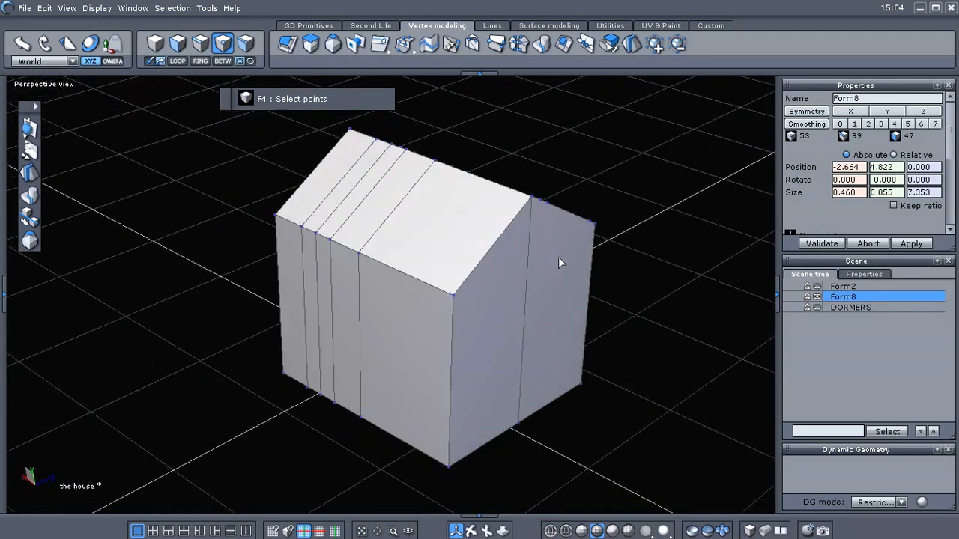
left_click_drag(561, 262, 302, 331)
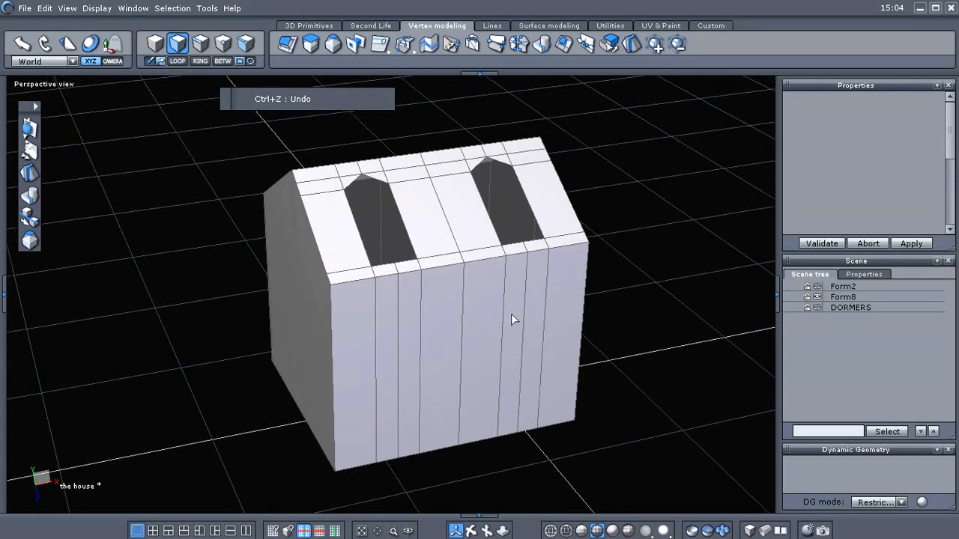
mouse_move(502, 314)
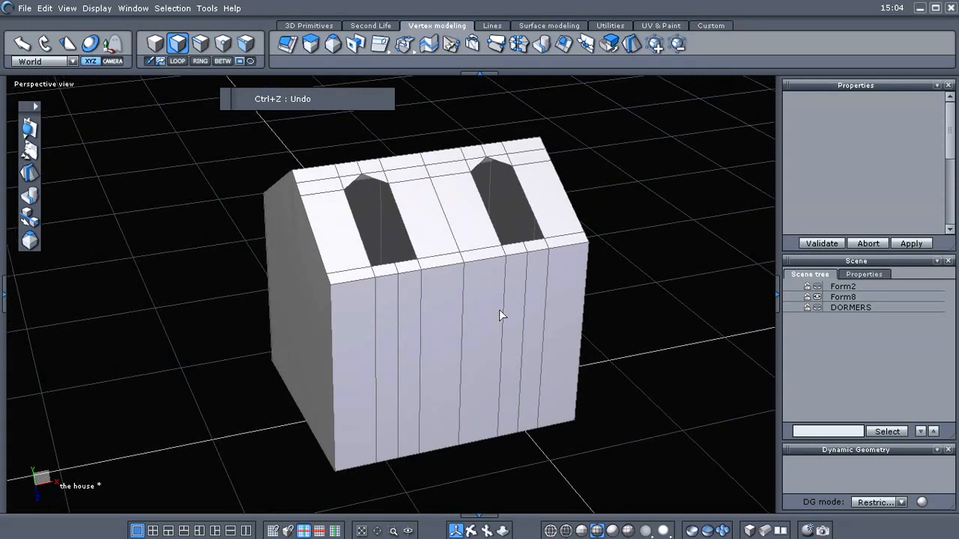
mouse_move(502, 307)
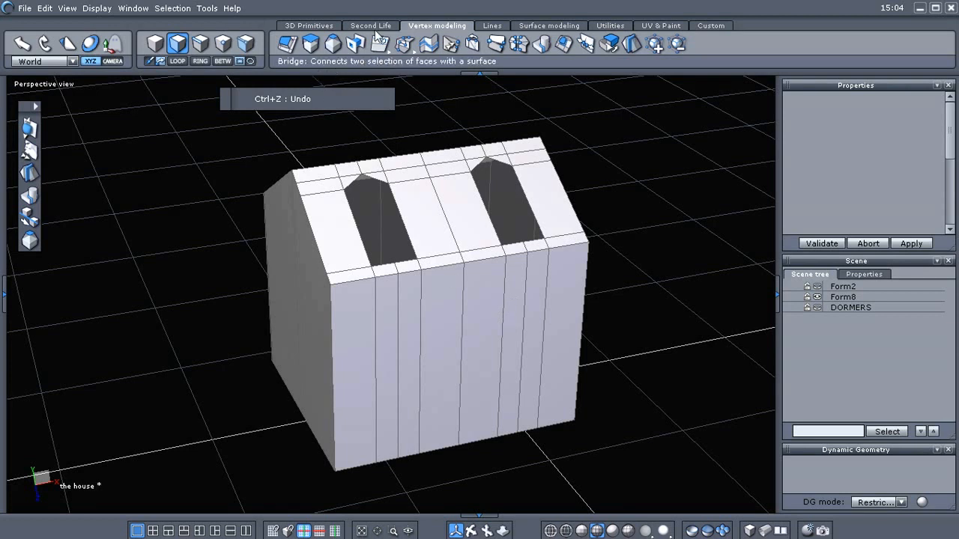
left_click(309, 25)
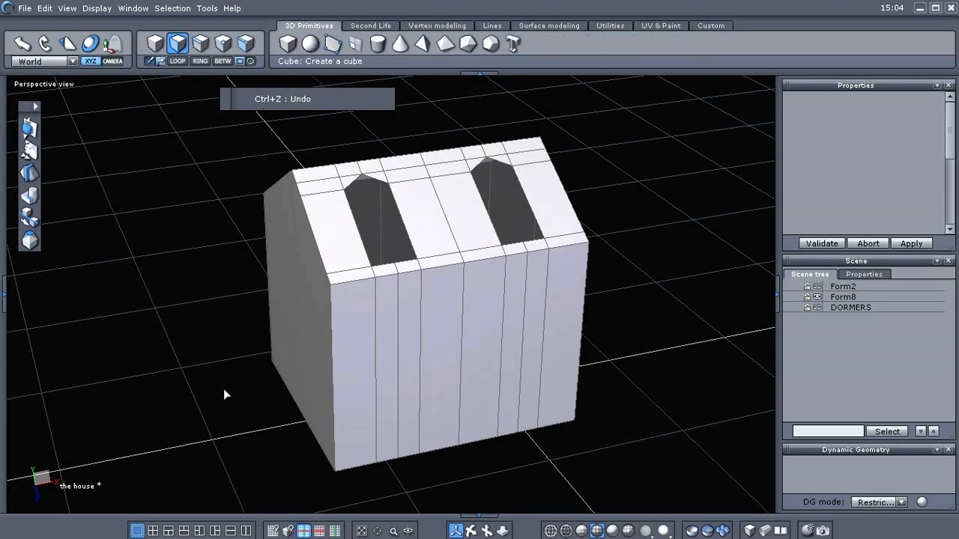
mouse_move(273, 531)
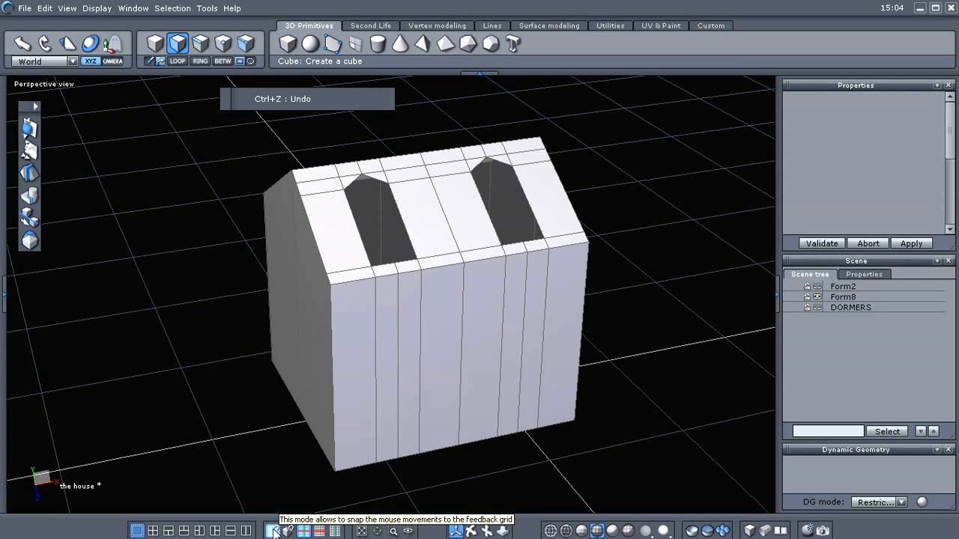
left_click(273, 531)
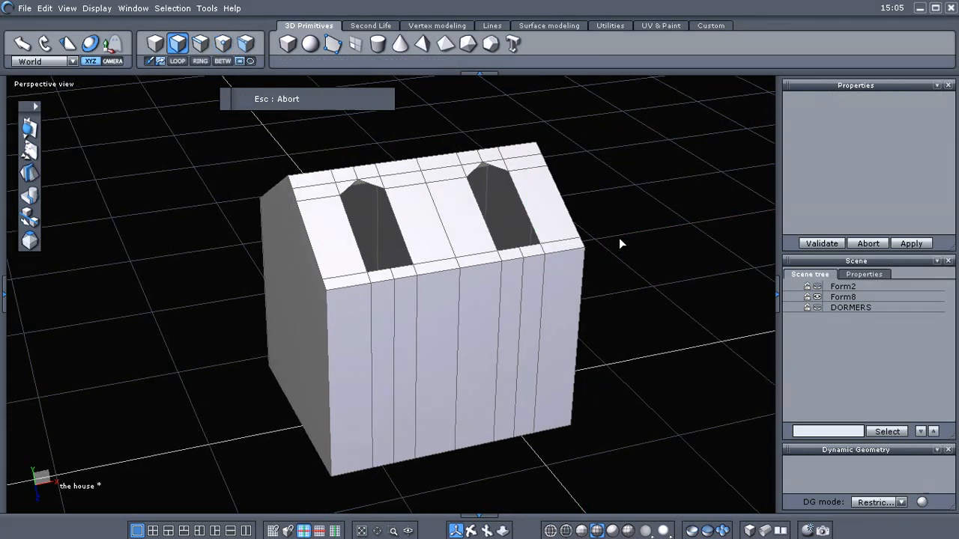
mouse_move(650, 290)
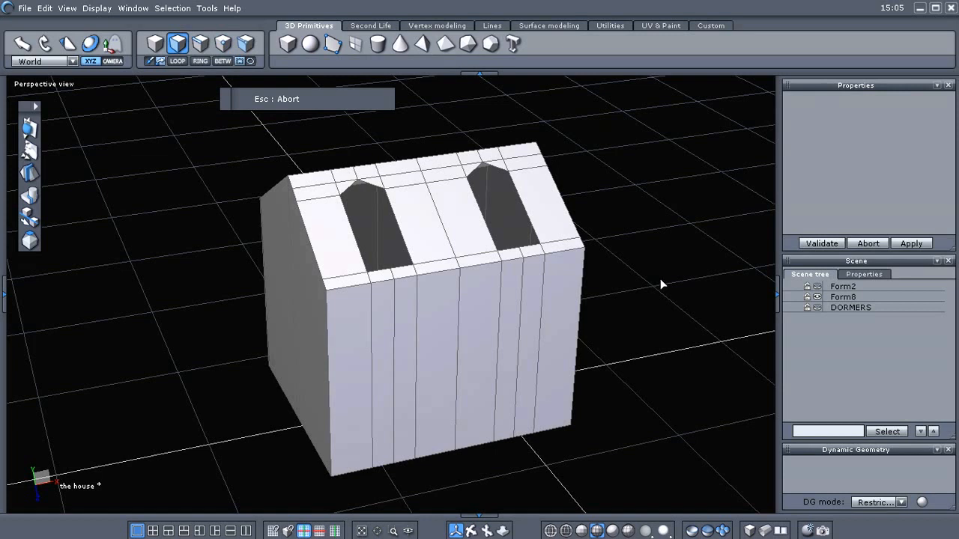
left_click(842, 297)
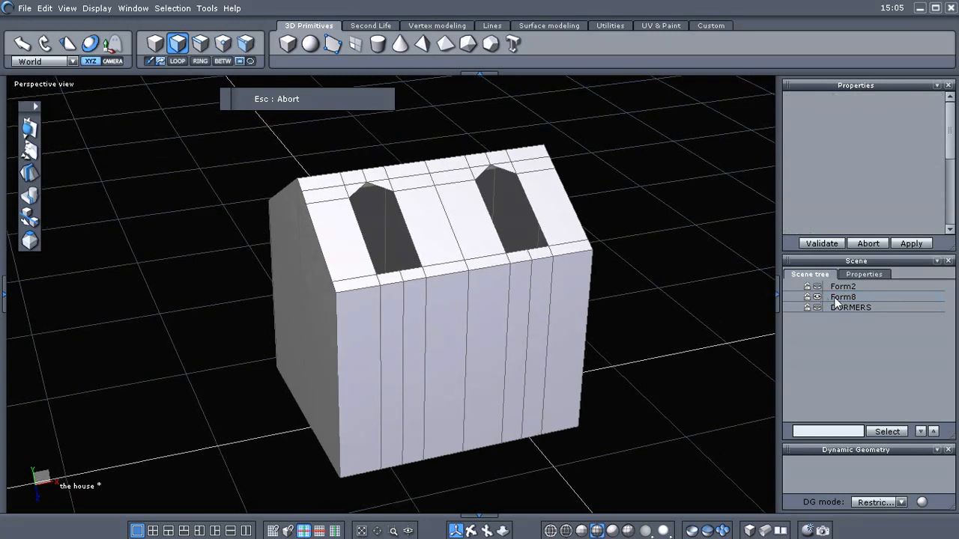
left_click(842, 297)
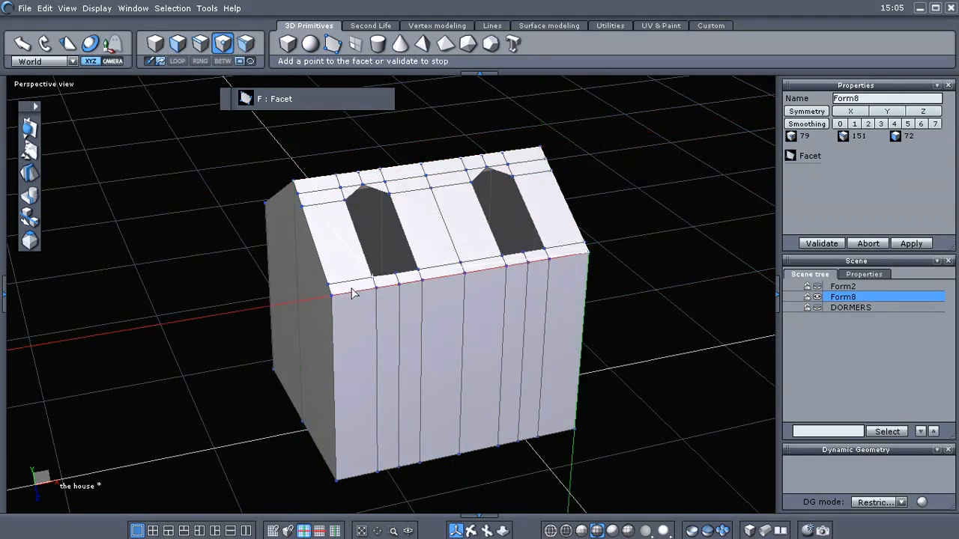
Trace a new facet (Form6) from the house corner up to the ridge and along the wall edge.
left_click(339, 292)
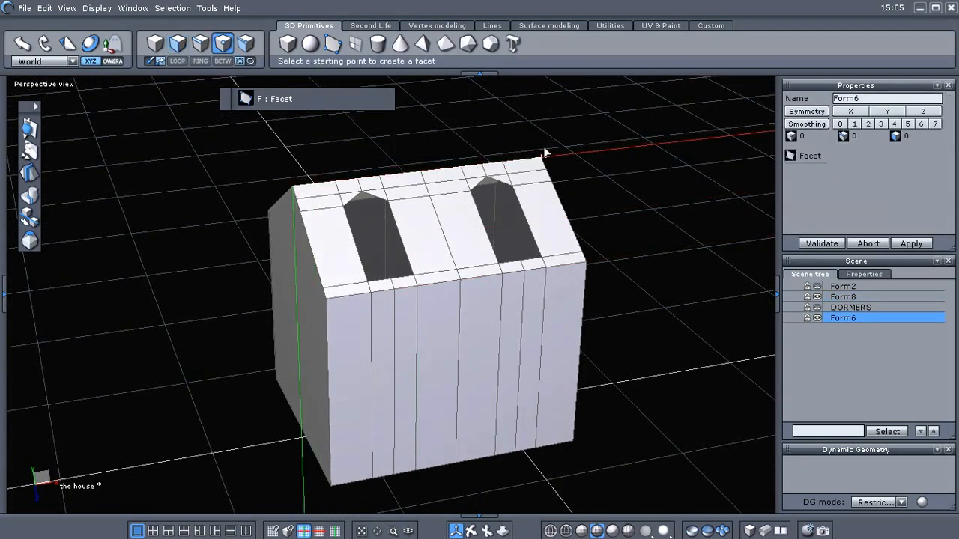
left_click(545, 153)
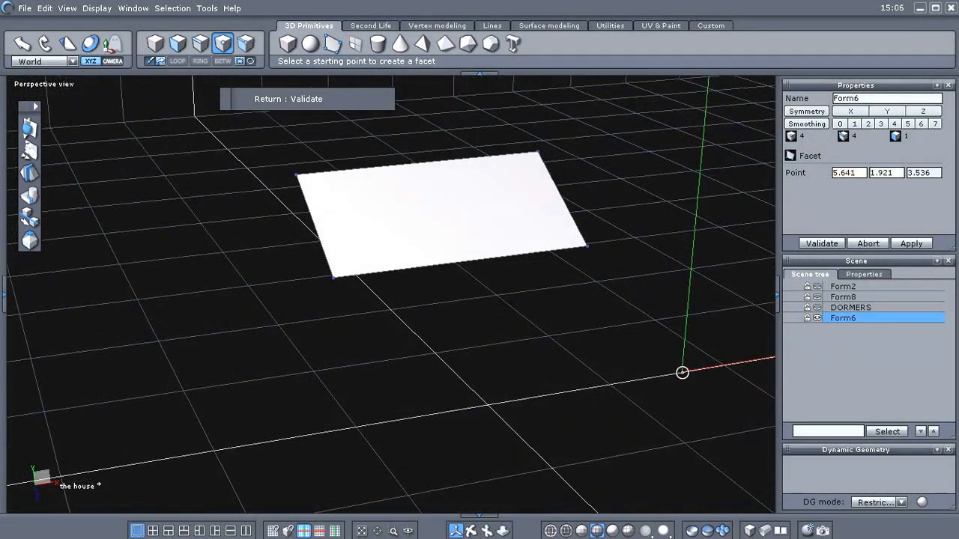
left_click_drag(681, 372, 666, 377)
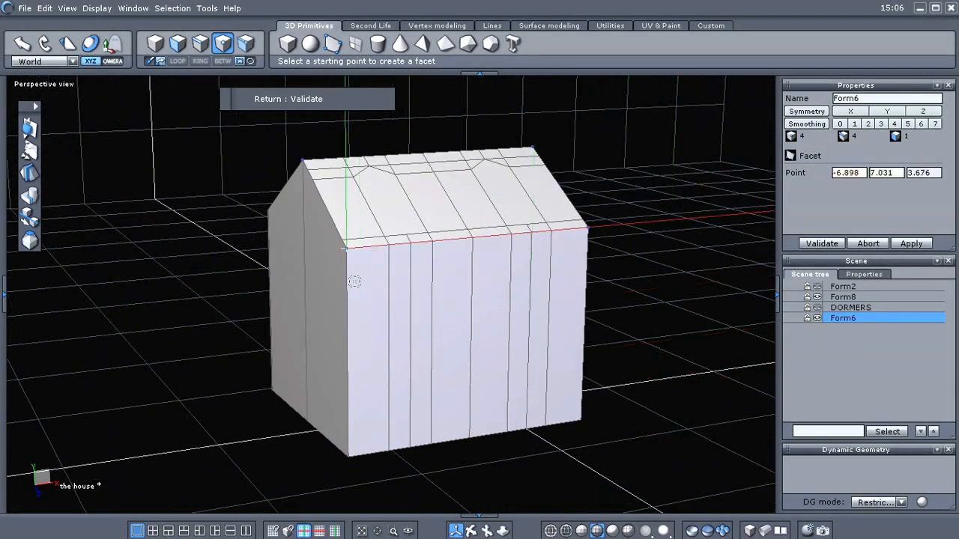
left_click(577, 427)
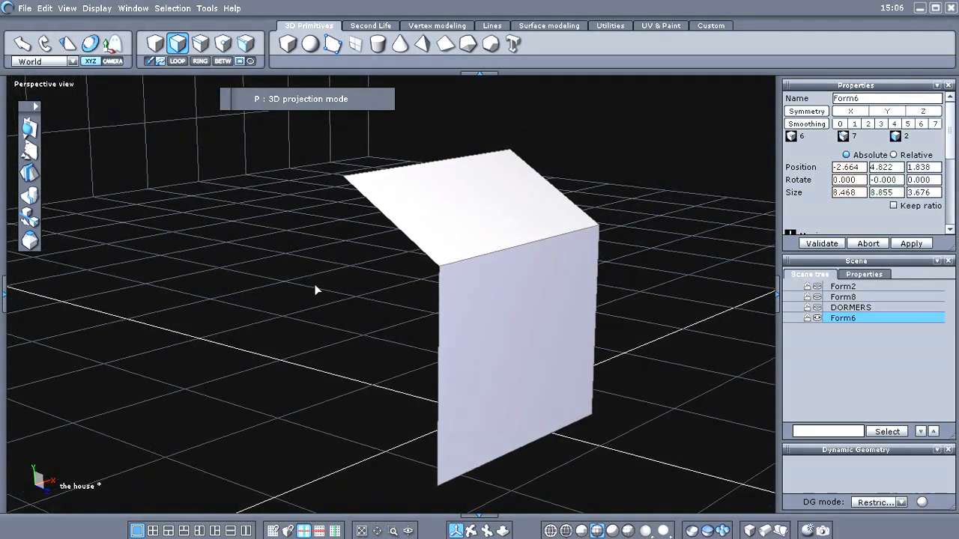
mouse_move(440, 36)
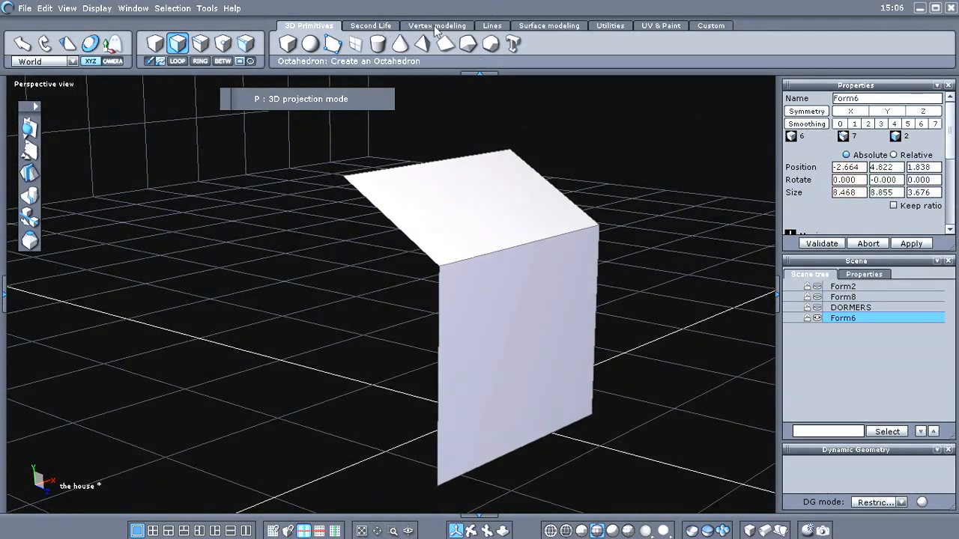
Apply Symmetry to Form6 and select both mirrored halves for welding into Form7.
left_click(438, 25)
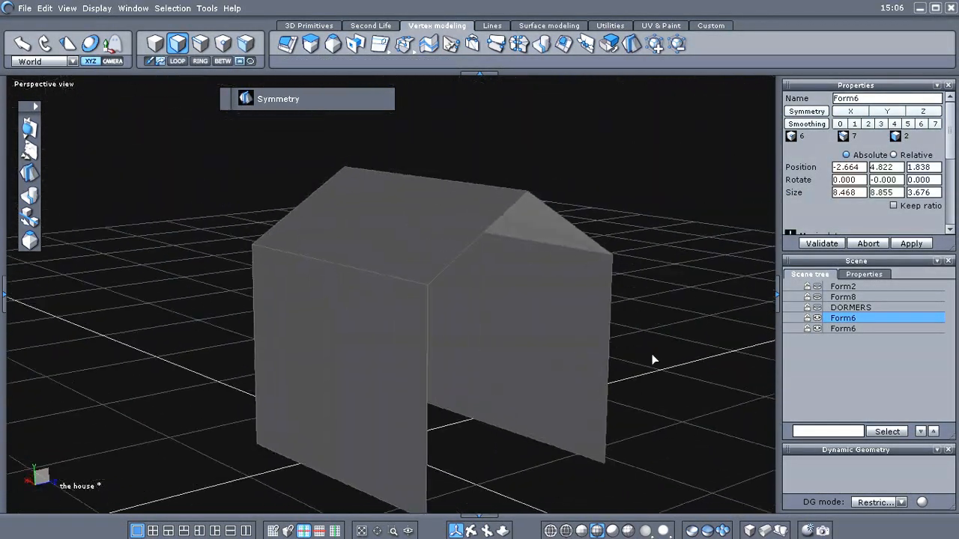
left_click_drag(653, 360, 701, 273)
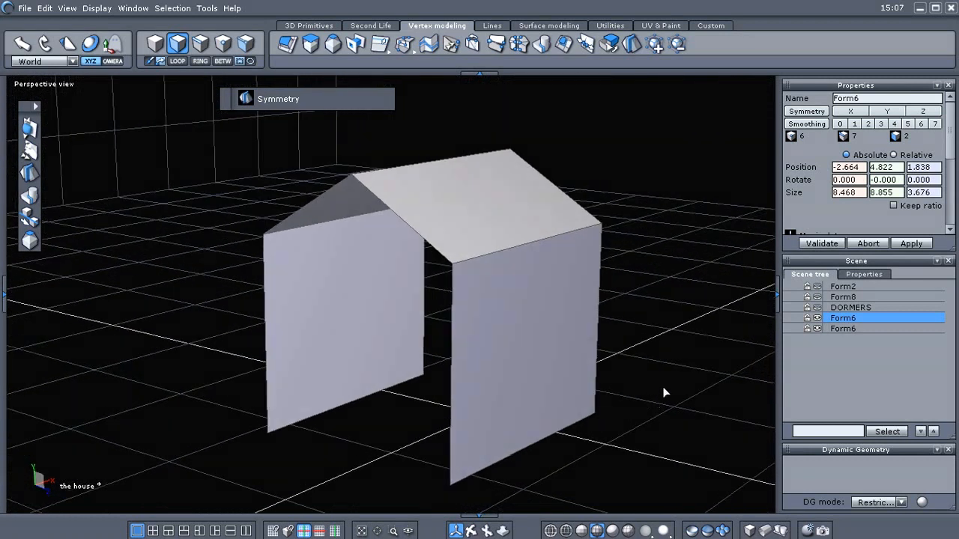
left_click(842, 328)
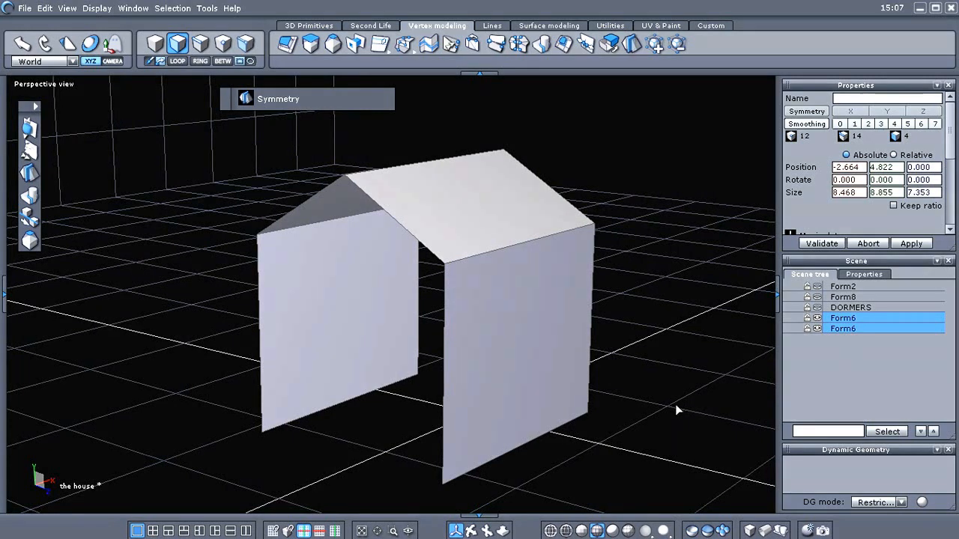
mouse_move(32, 196)
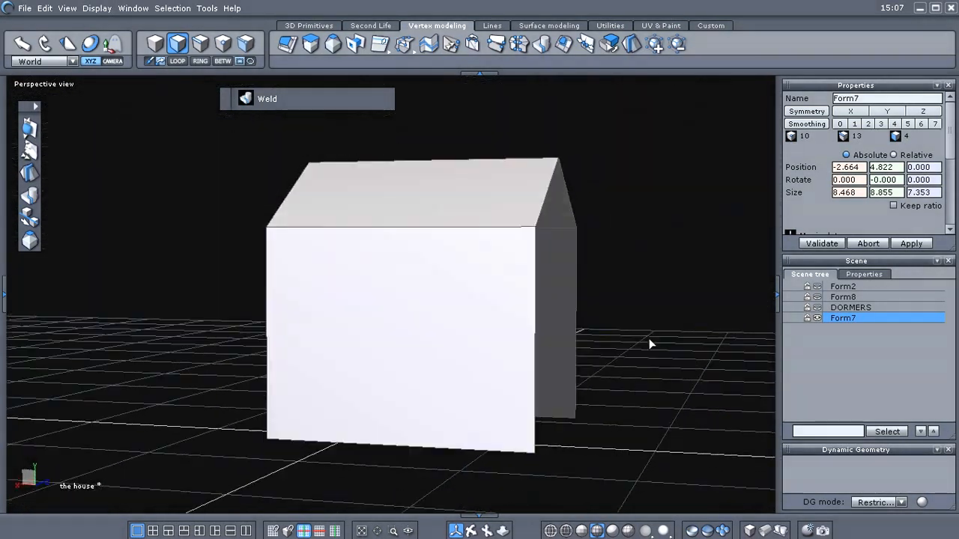
Fill the open gable end of Form7 and orbit to check the closed block.
left_click_drag(650, 345, 420, 394)
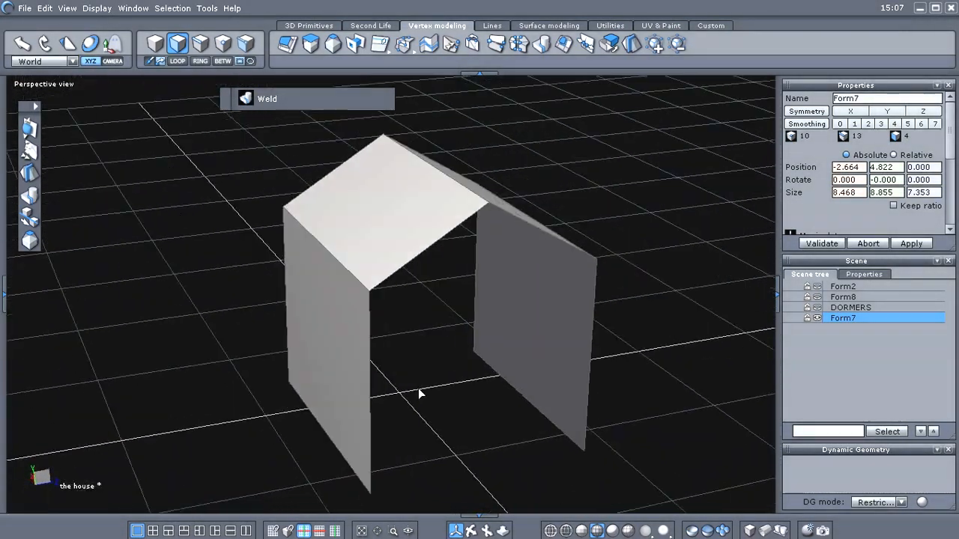
left_click(308, 24)
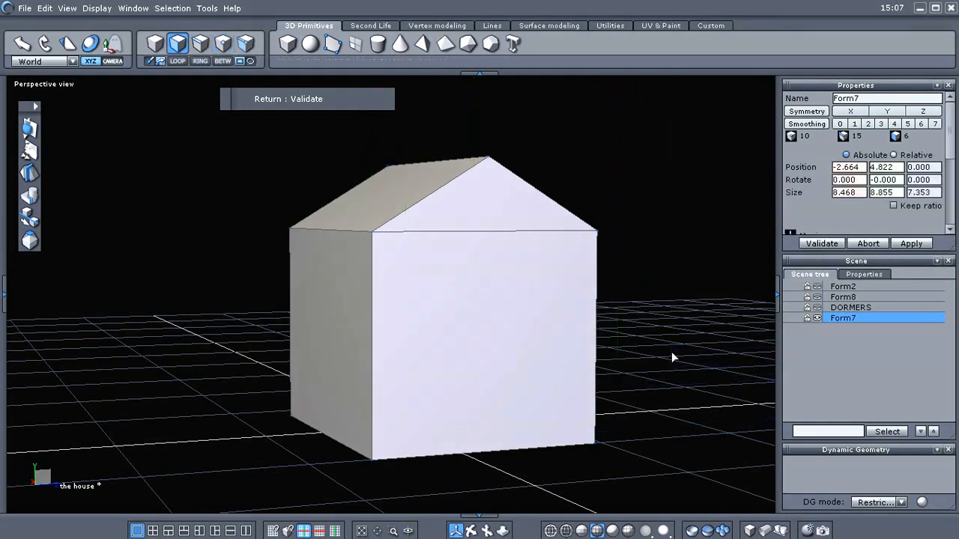
left_click_drag(672, 356, 405, 395)
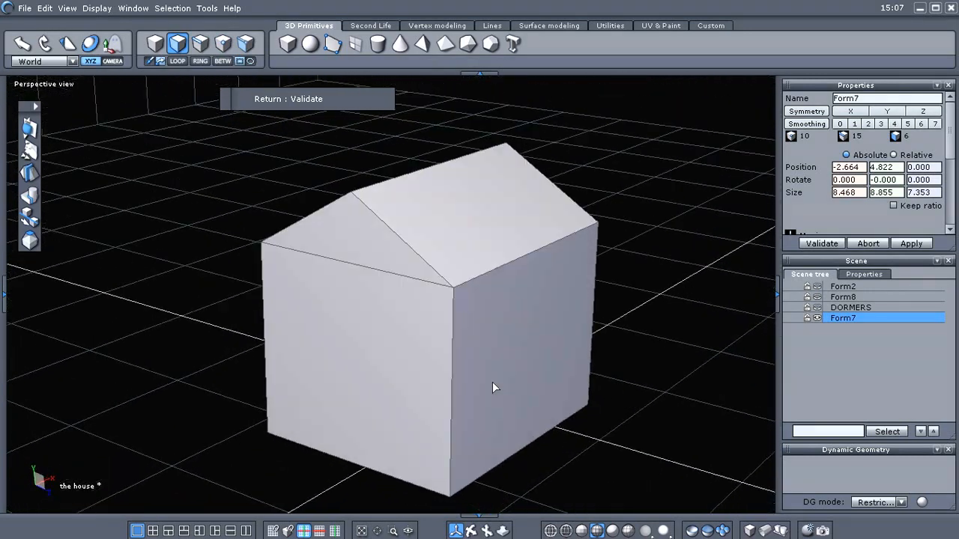
left_click_drag(494, 386, 374, 280)
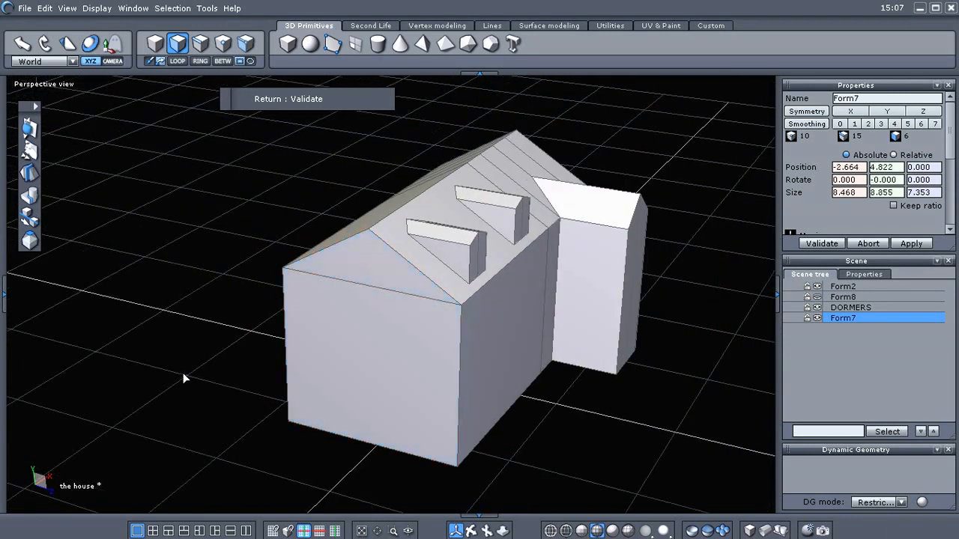
Show Form8 and DORMERS alongside the new gable shell Form7.
right_click(224, 337)
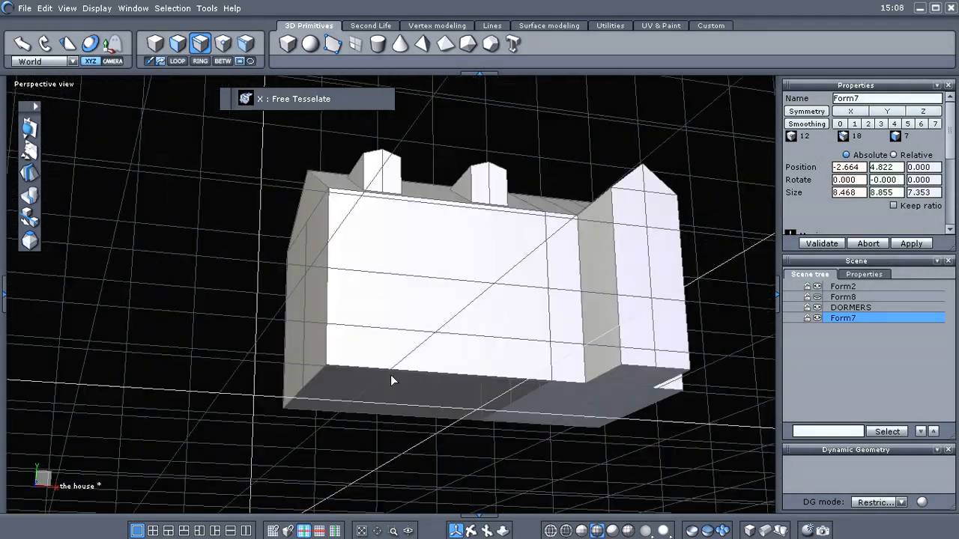
left_click_drag(389, 380, 408, 268)
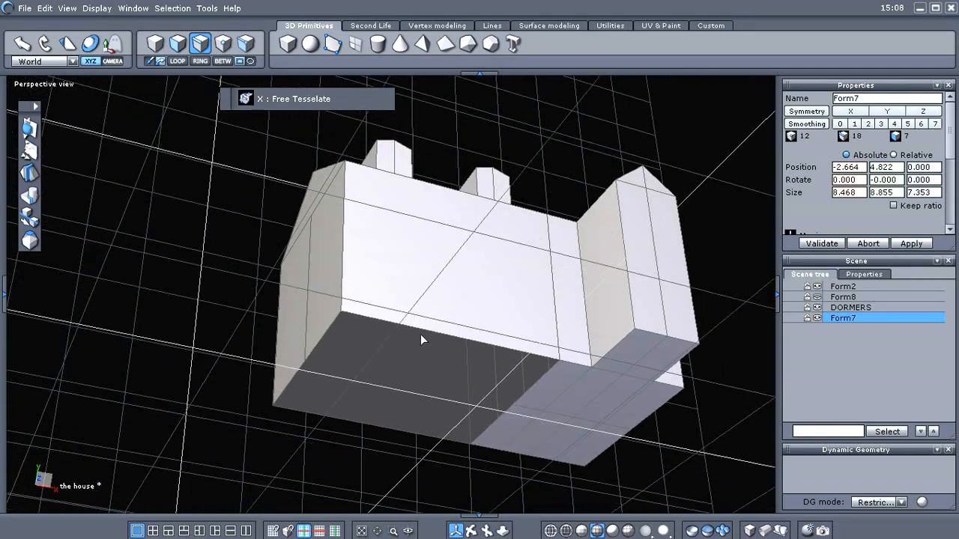
left_click(863, 273)
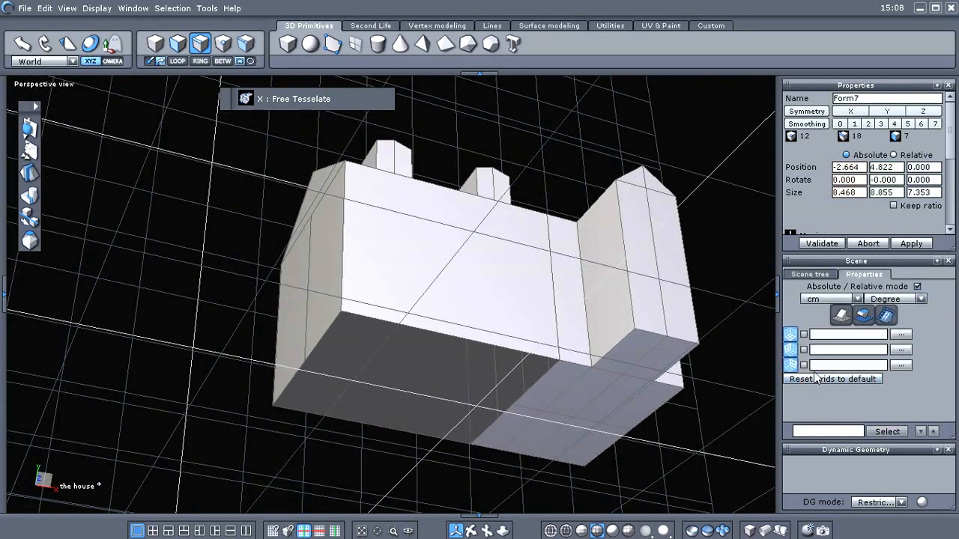
mouse_move(791, 351)
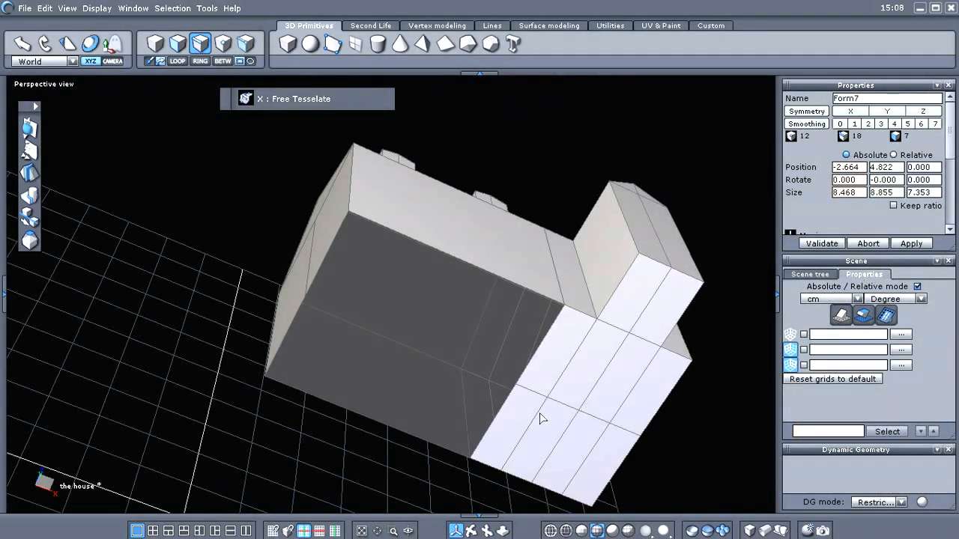
right_click(543, 420)
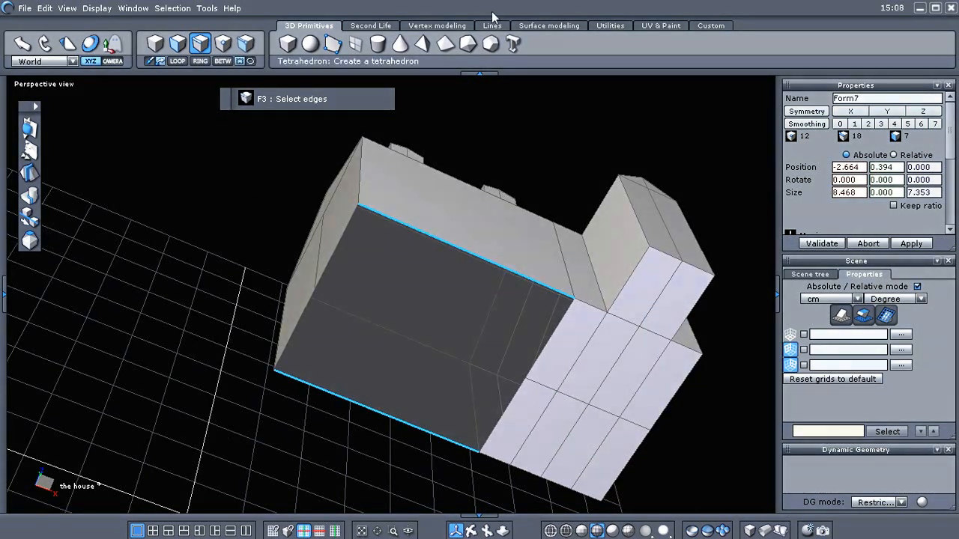
Bridge the wing's bottom edges, inspect the underside, then undo to keep it open.
left_click(438, 24)
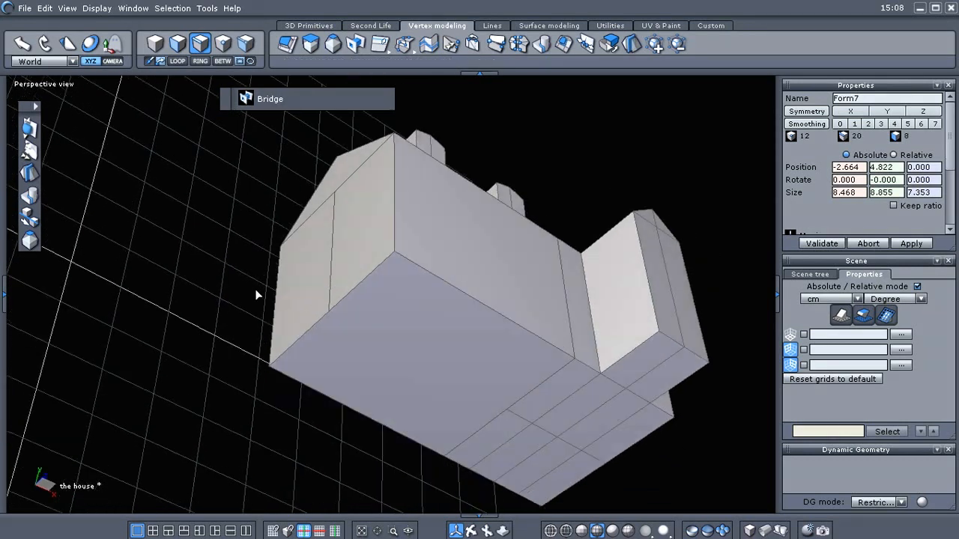
left_click_drag(258, 293, 232, 309)
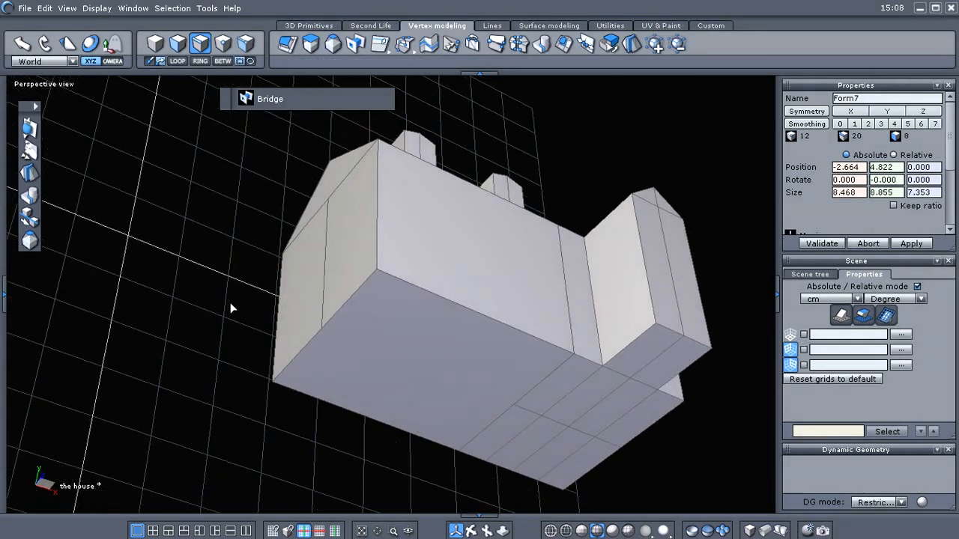
right_click(232, 307)
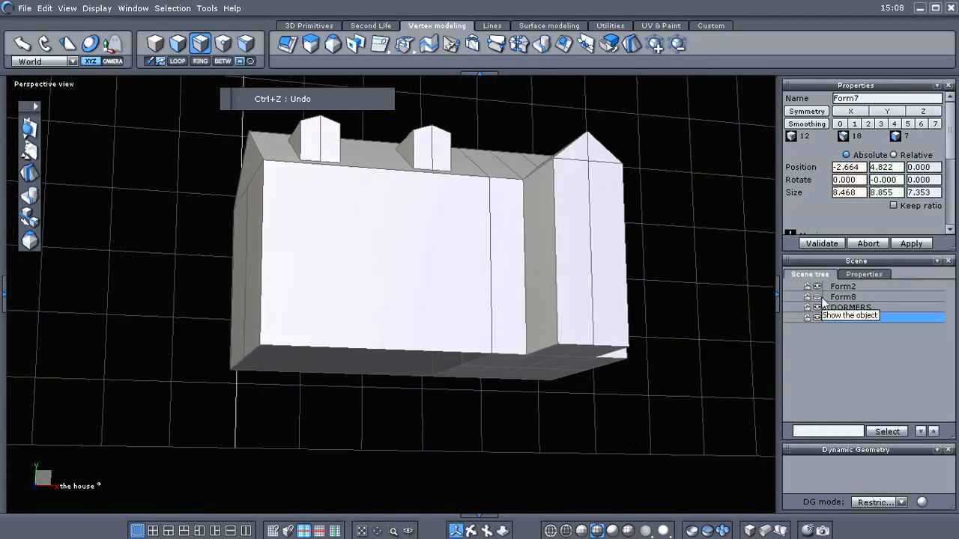
Reveal and delete the striped duplicate house Form8, then show the remaining house parts again.
left_click(816, 317)
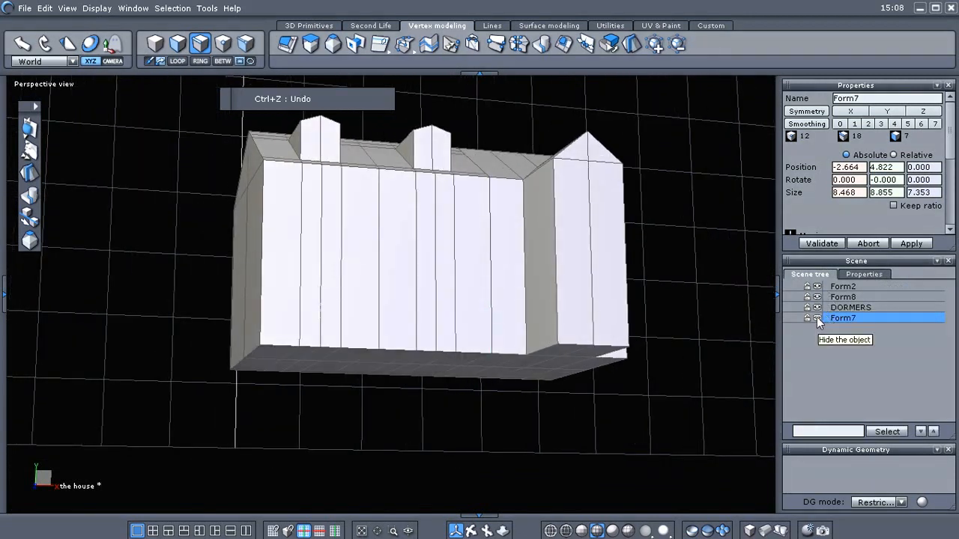
left_click(818, 318)
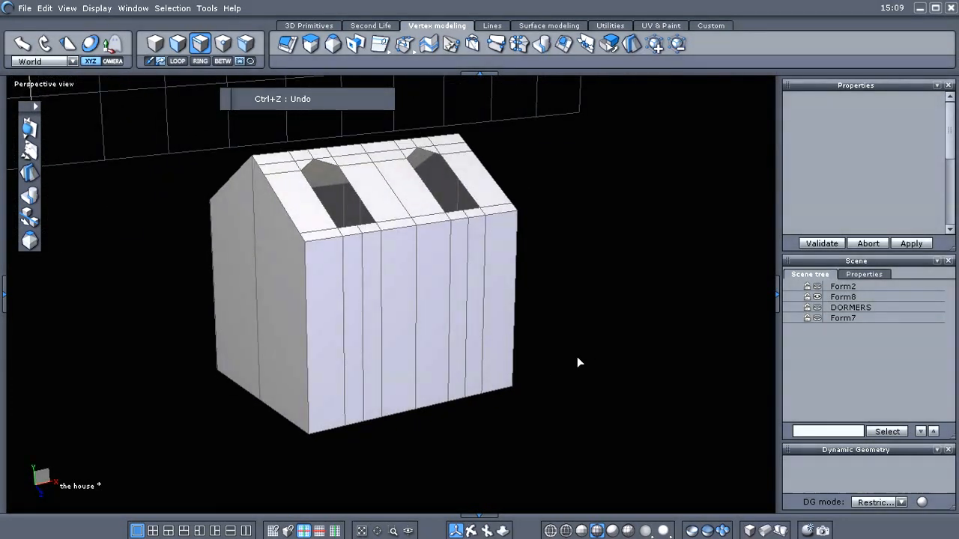
left_click(842, 296)
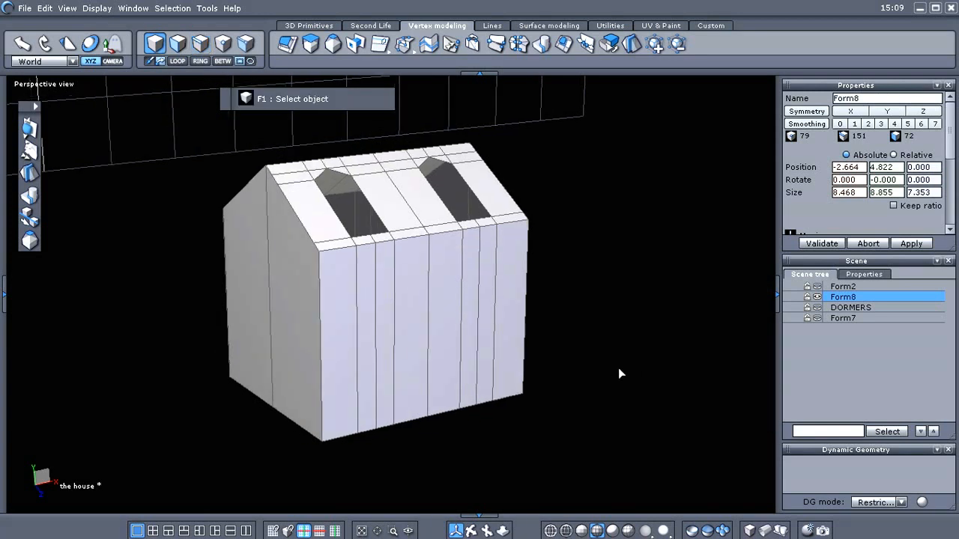
key("Delete")
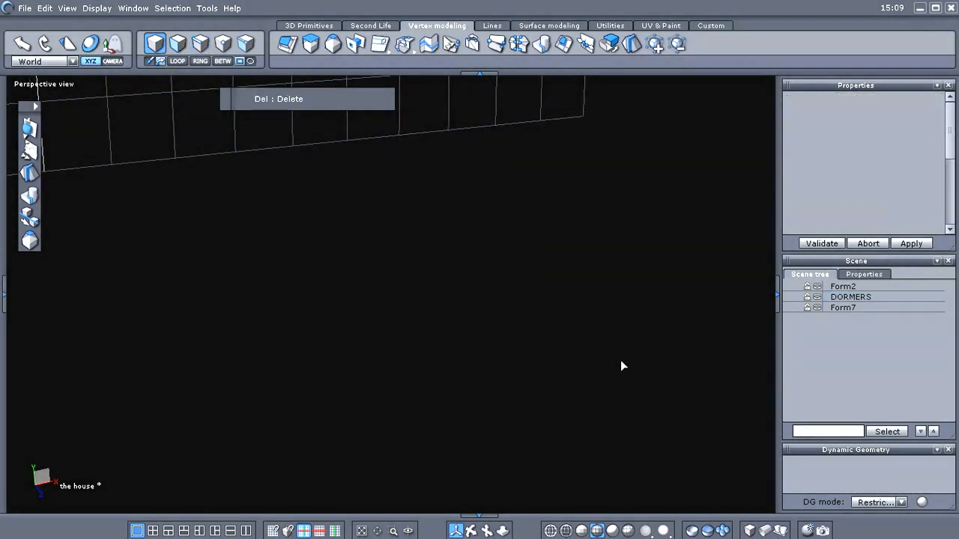
left_click(817, 308)
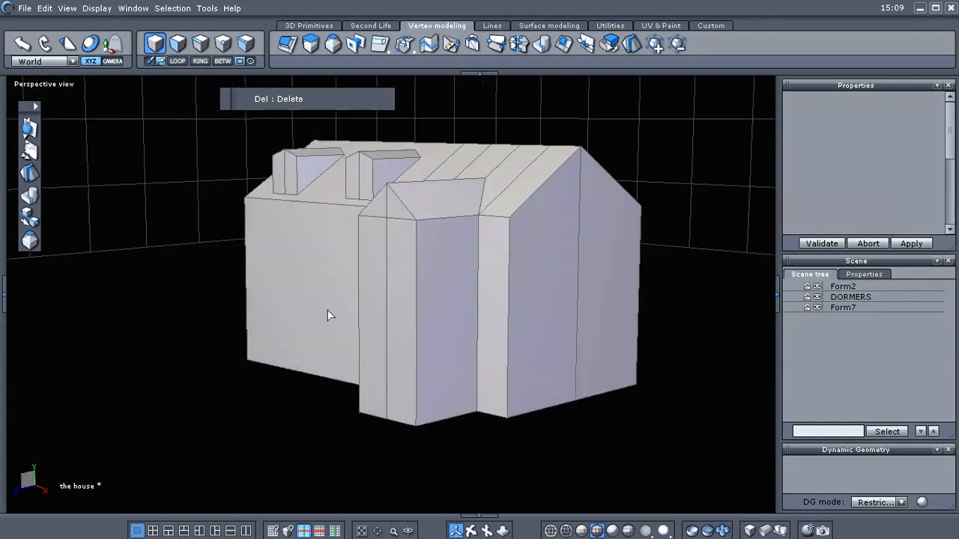
Select Form2 and Form7 without DORMERS and weld them into one object, Form9.
left_click_drag(329, 314, 423, 331)
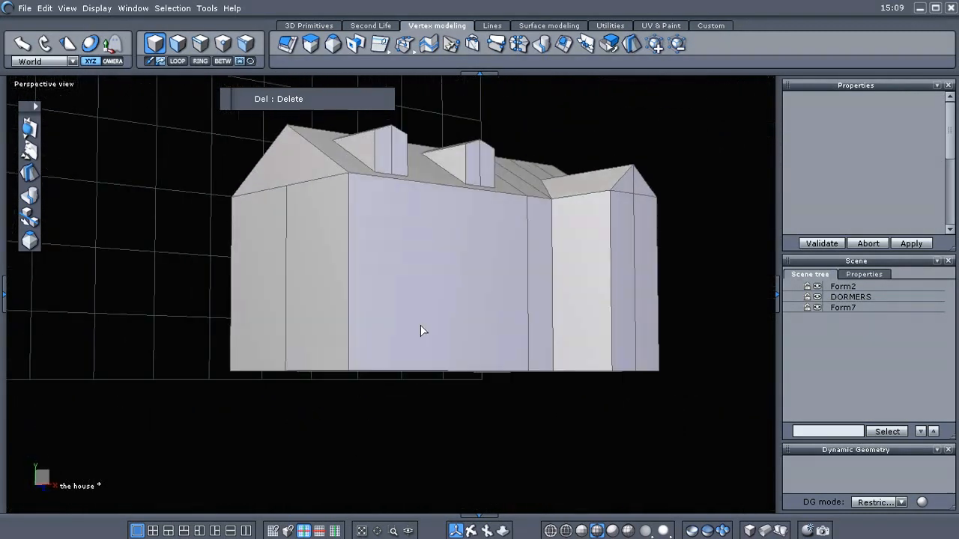
left_click_drag(422, 331, 333, 323)
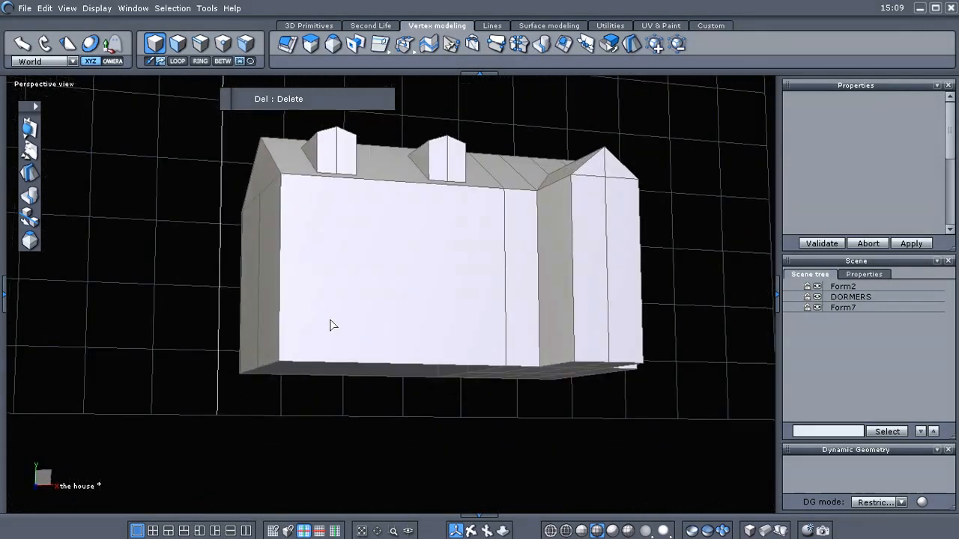
left_click(842, 309)
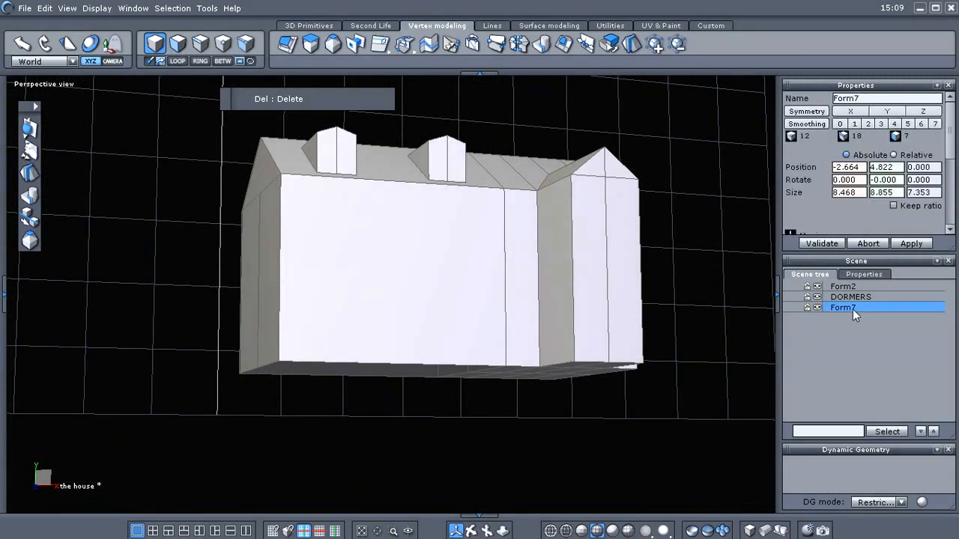
left_click(842, 286)
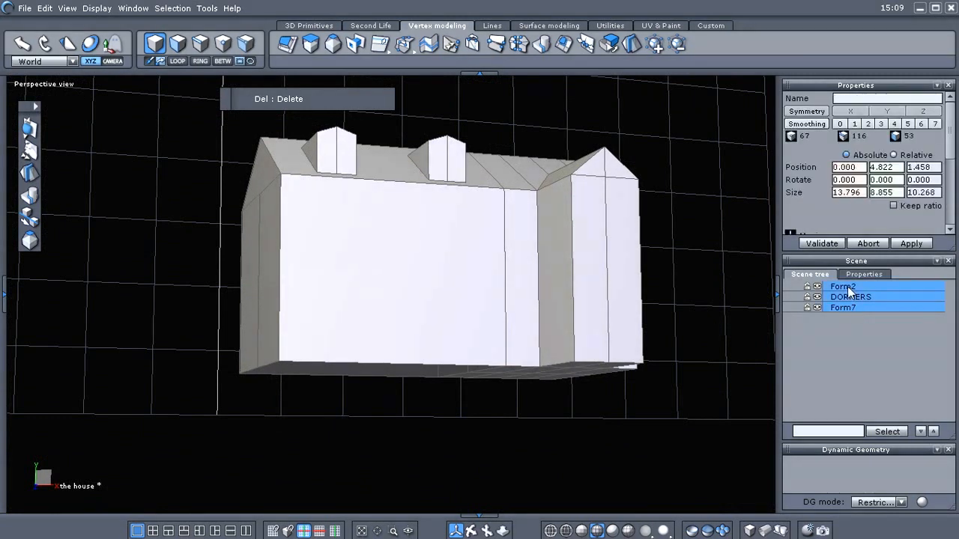
left_click(842, 307)
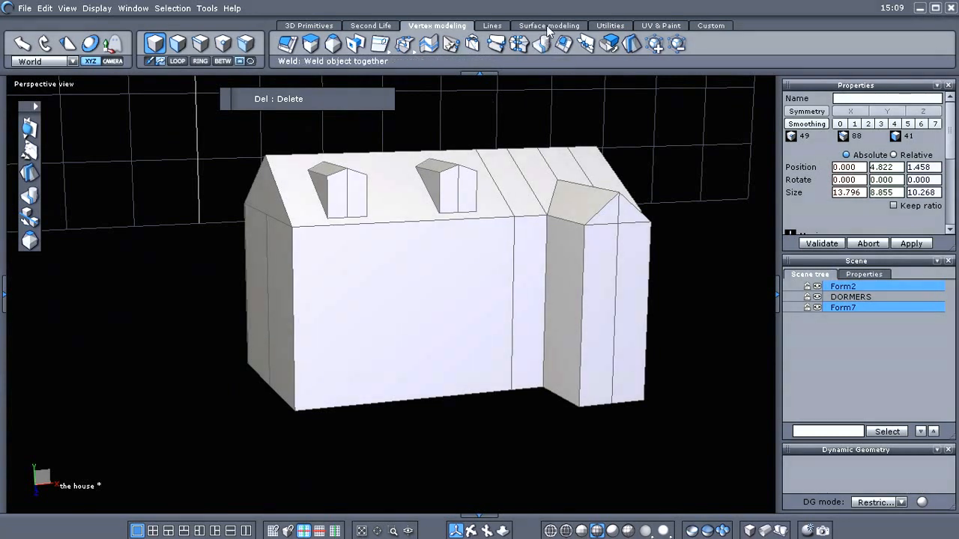
left_click(549, 25)
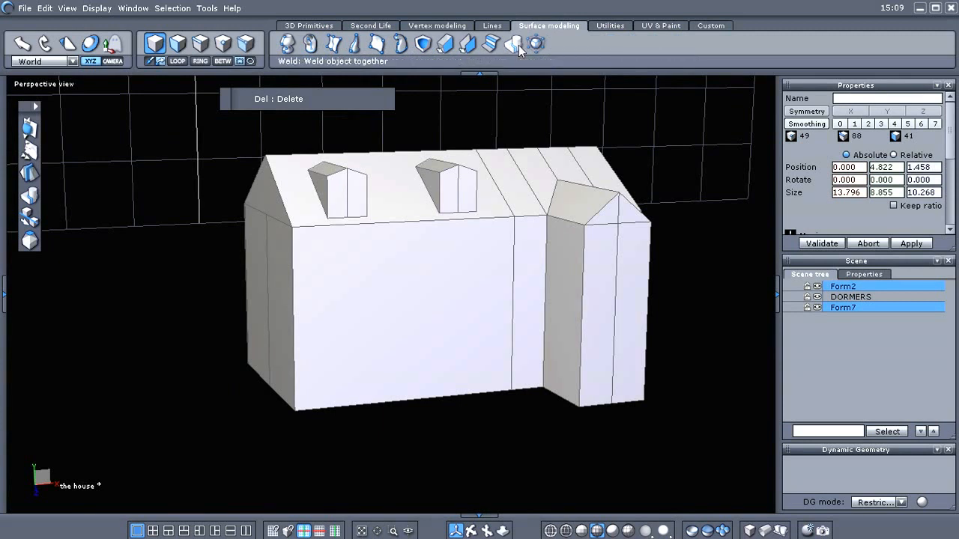
left_click(514, 44)
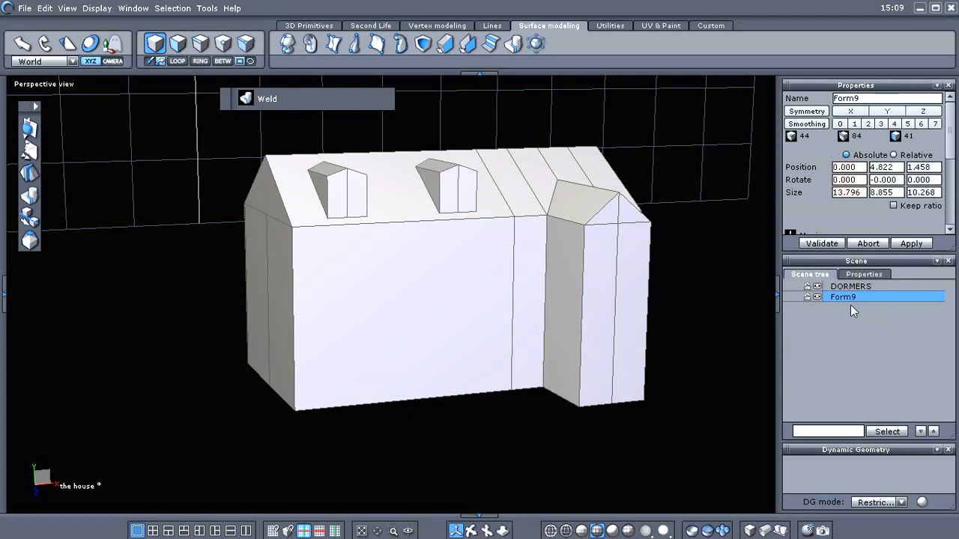
mouse_move(830, 345)
type("main")
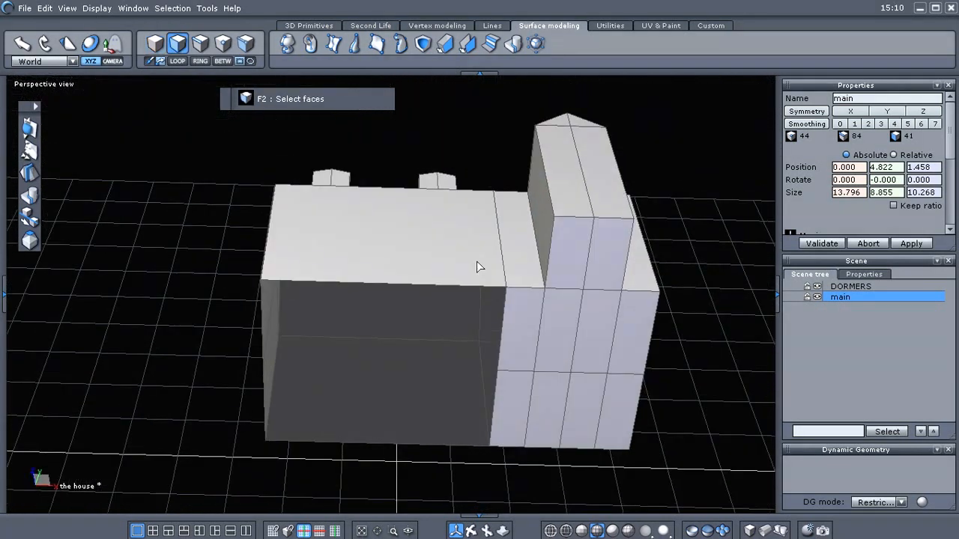
Select the bottom faces of the main house mesh for removal.
left_click(598, 360)
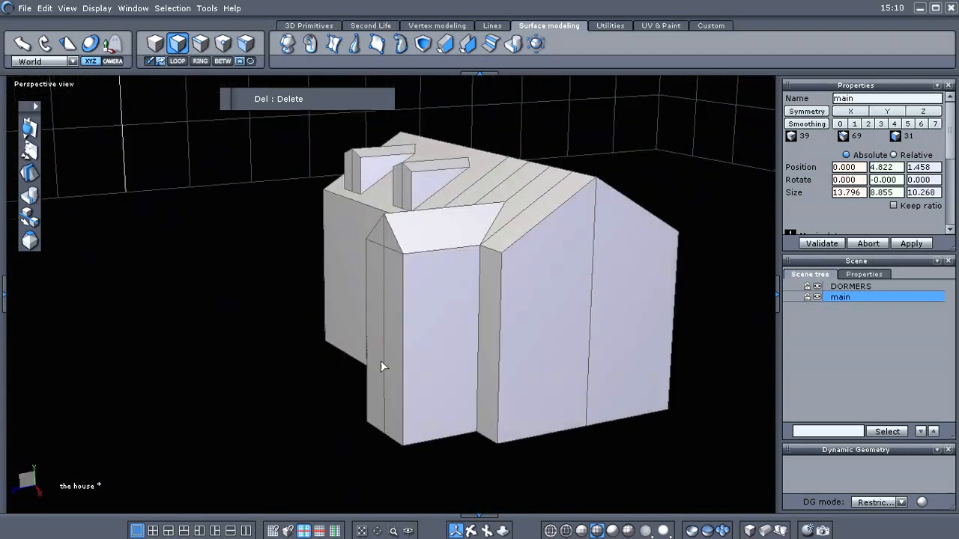
right_click(382, 367)
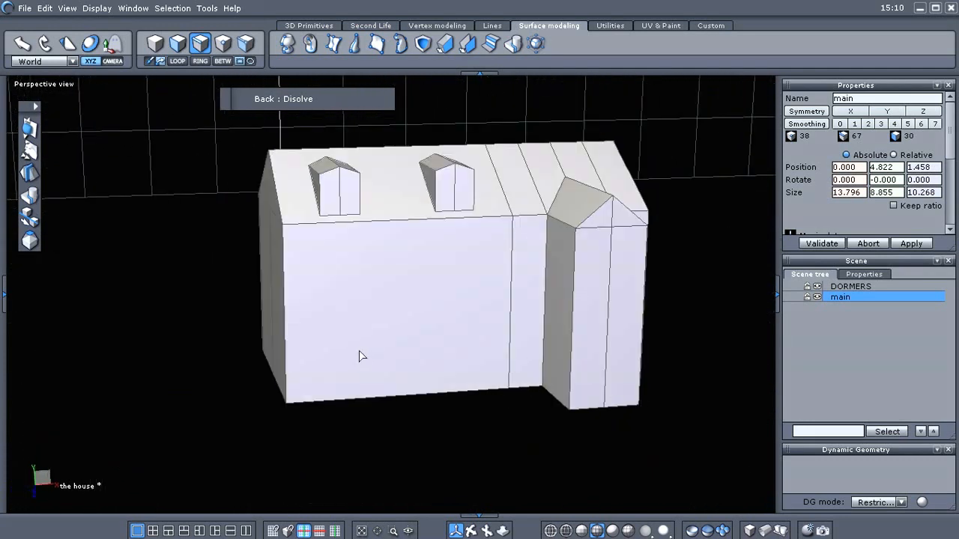
Orbit the house to inspect its front and underside around the edge cuts.
left_click_drag(363, 357, 599, 342)
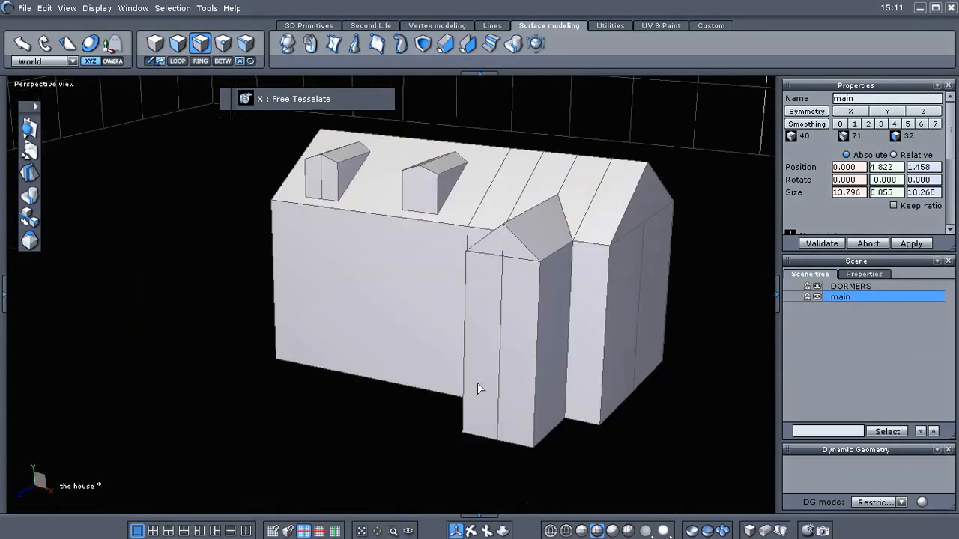
left_click_drag(480, 388, 702, 236)
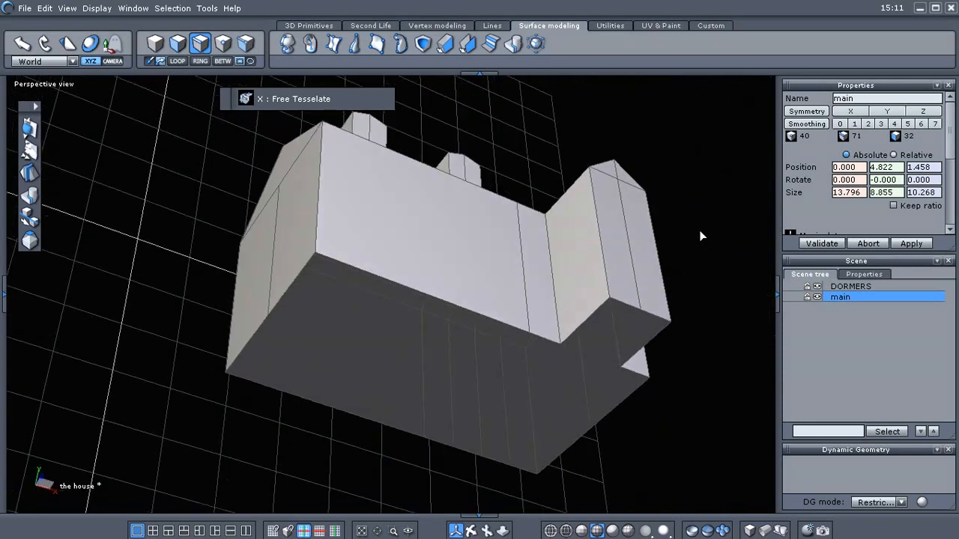
left_click_drag(702, 237, 628, 458)
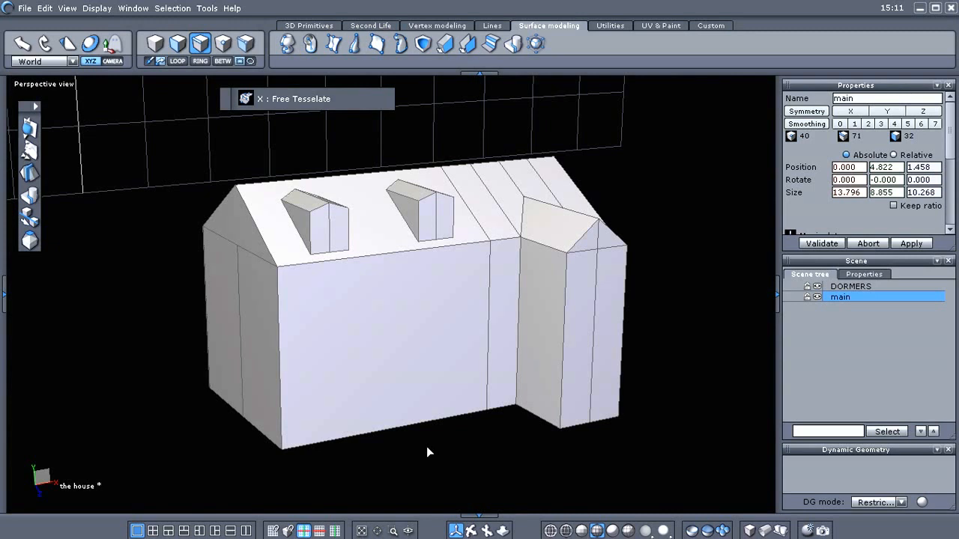
mouse_move(452, 446)
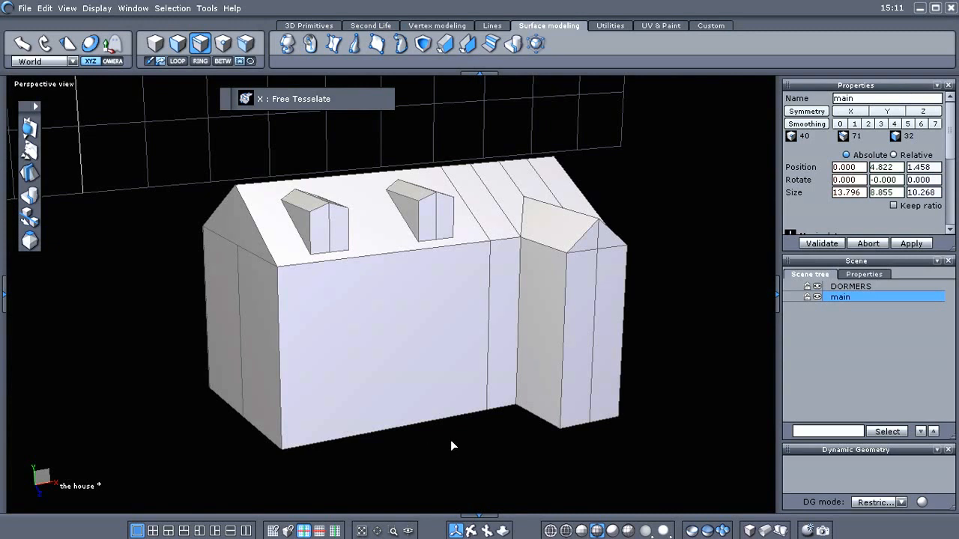